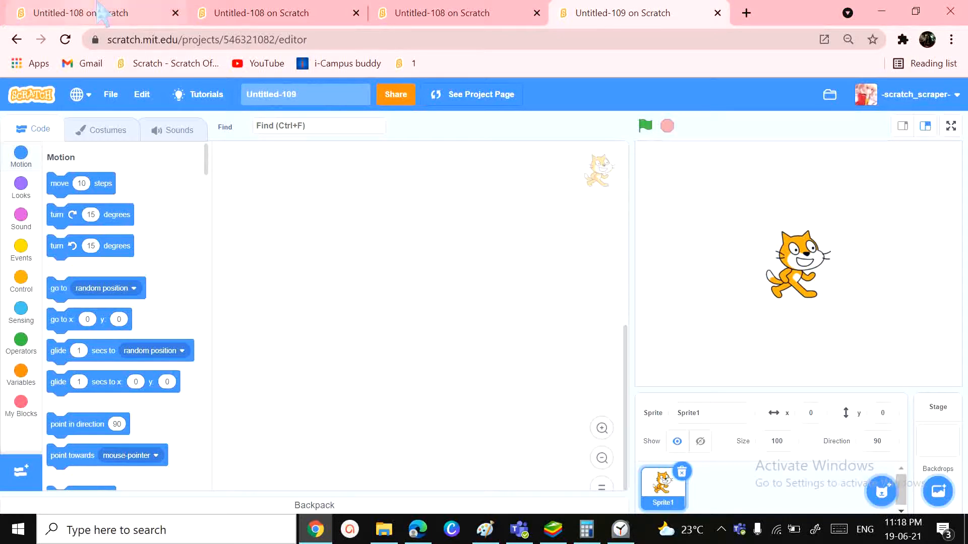
Step: Compare the fish and star-trail projects fullscreen, then return to the new Untitled-109 project
{"action": "left_click", "coordinate": [70, 13]}
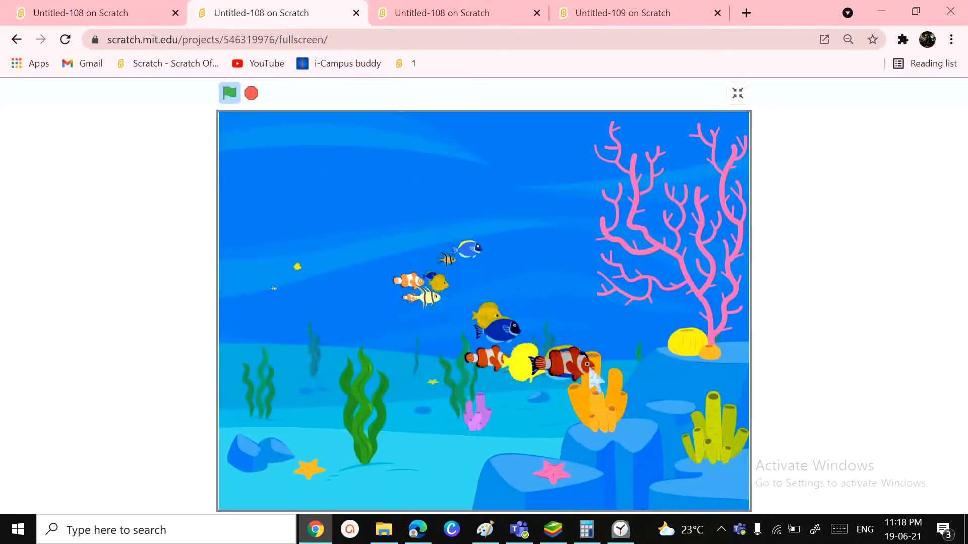
{"action": "left_click", "coordinate": [454, 13]}
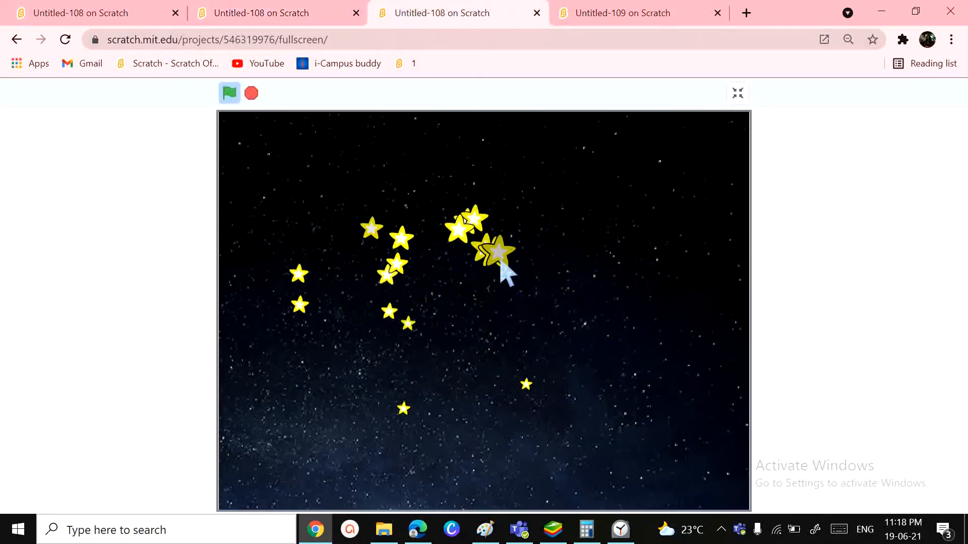
{"action": "left_click", "coordinate": [623, 13]}
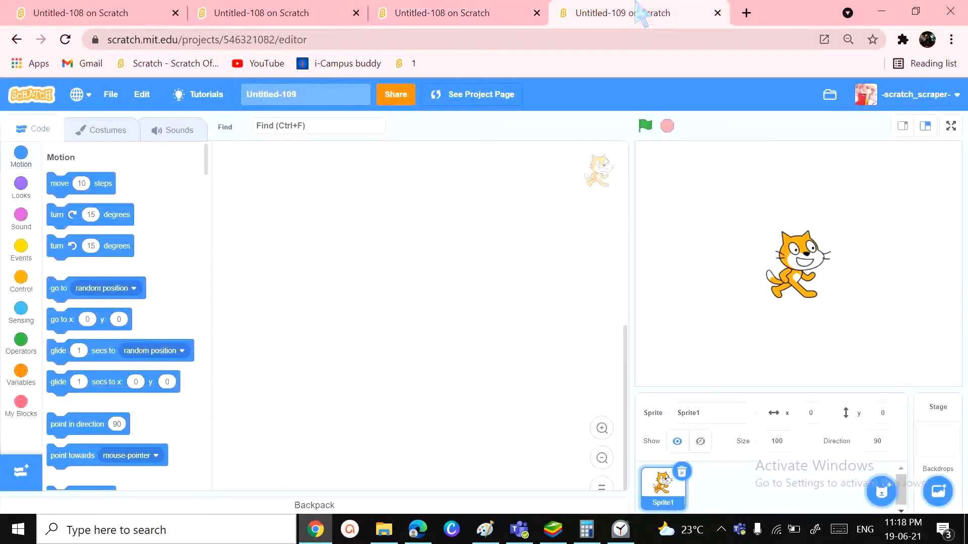
{"action": "mouse_move", "coordinate": [480, 421]}
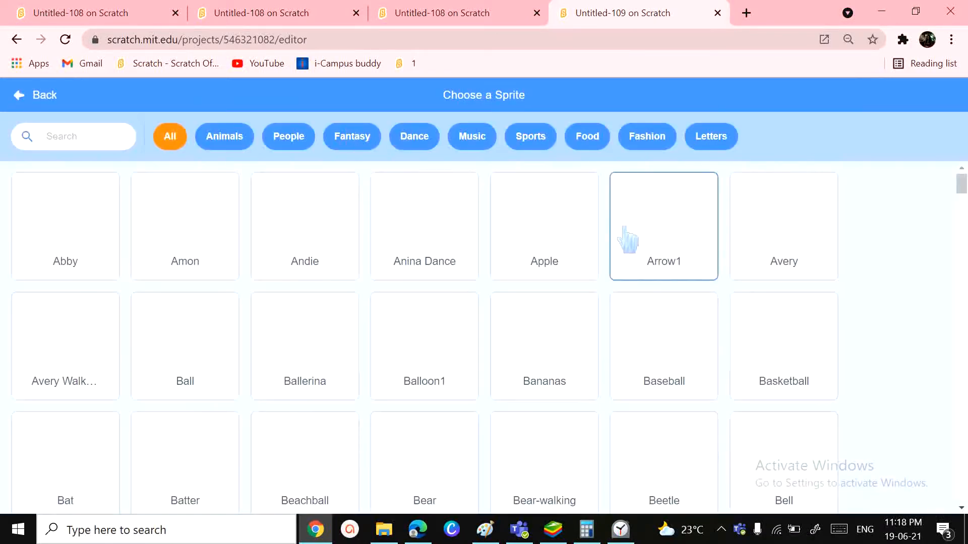
Step: Scroll through the sprite library to find and pick the Heart sprite in place of the cat
{"action": "scroll", "scroll_direction": "down", "scroll_amount": 3}
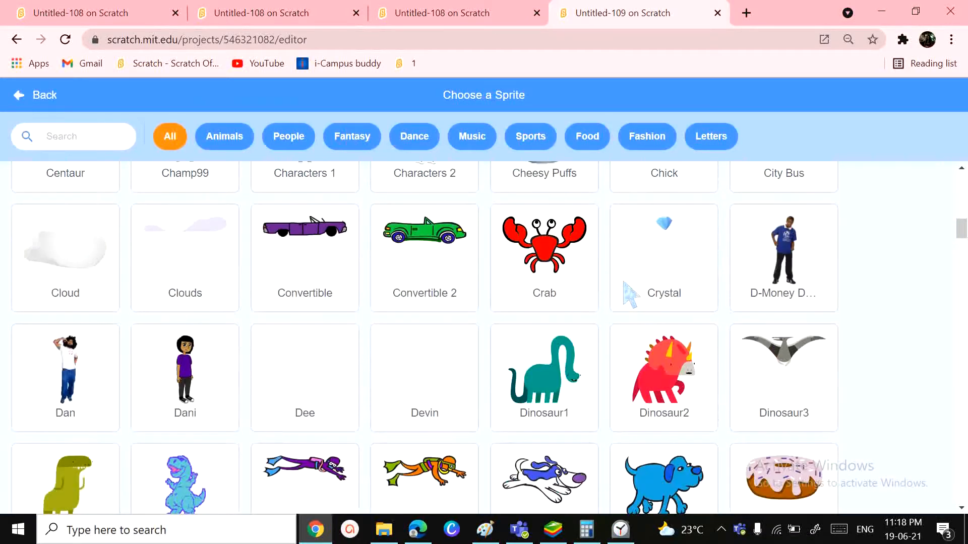
{"action": "scroll", "scroll_direction": "down", "scroll_amount": 3}
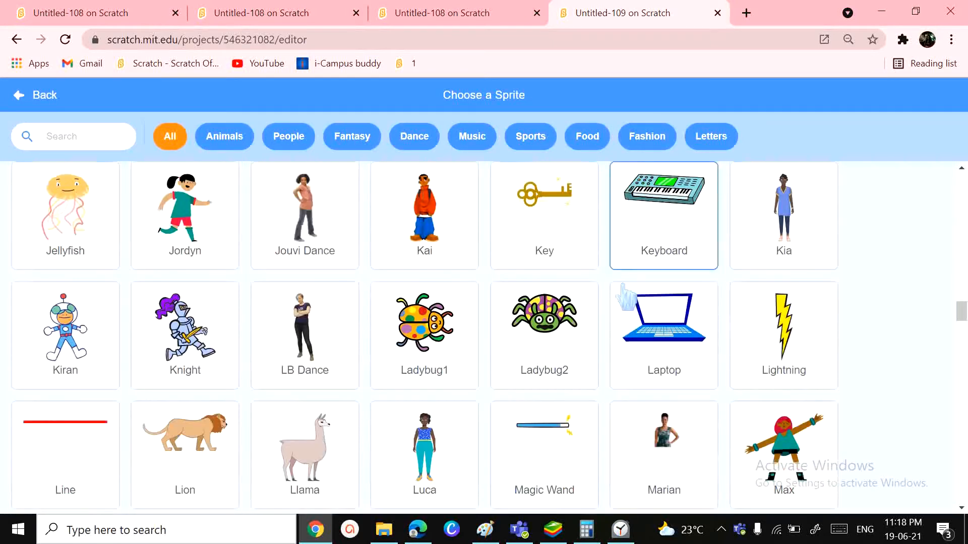
{"action": "scroll", "scroll_direction": "down", "scroll_amount": 3}
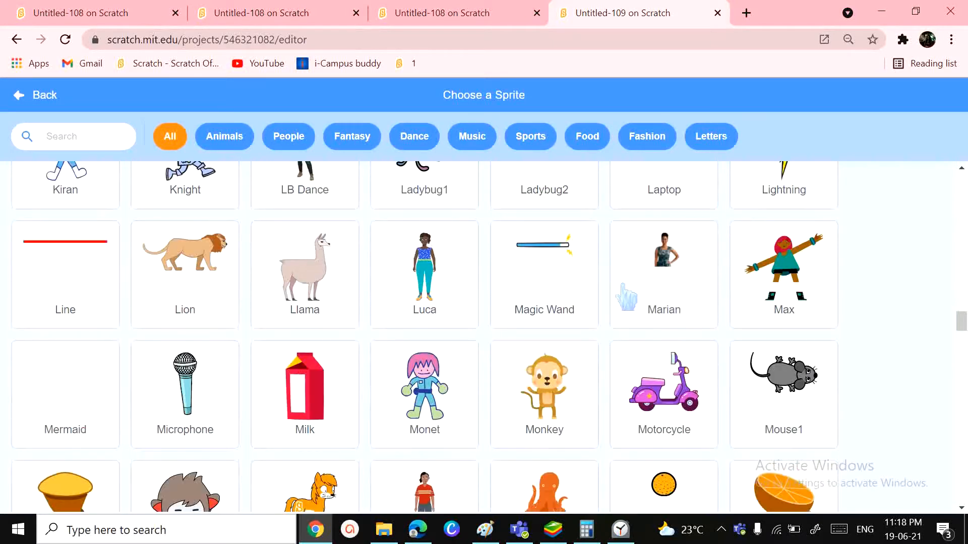
{"action": "scroll", "scroll_direction": "down", "scroll_amount": 3}
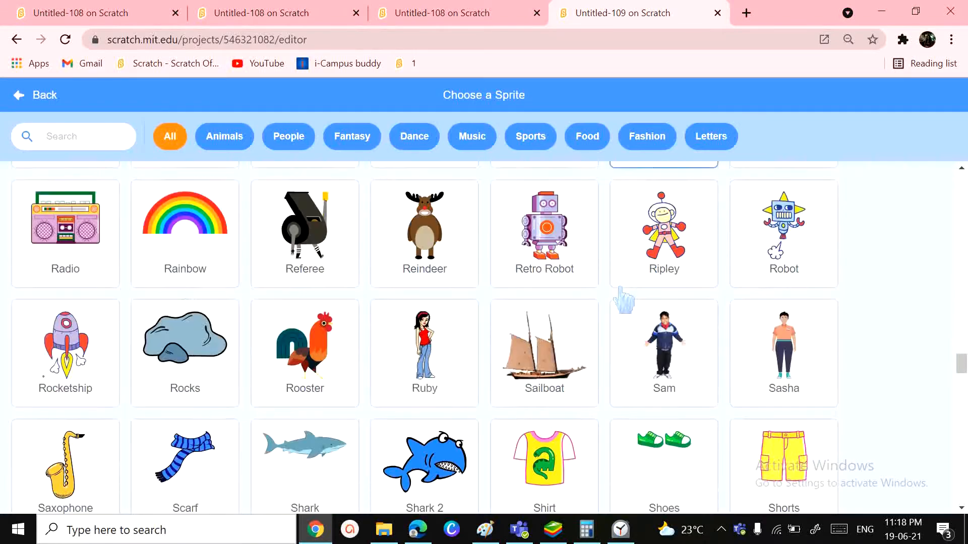
{"action": "scroll", "scroll_direction": "down", "scroll_amount": 3}
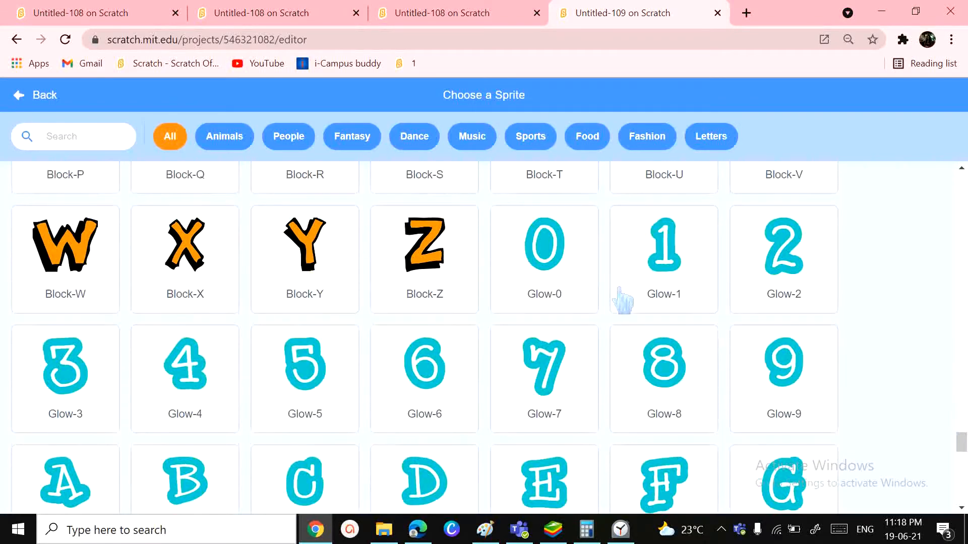
{"action": "scroll", "scroll_direction": "down", "scroll_amount": 3}
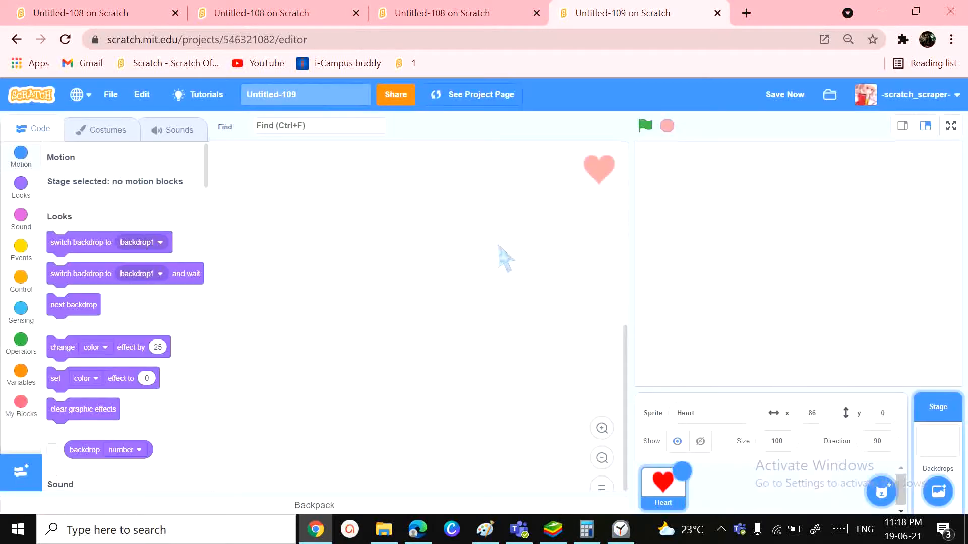
Step: Keep only the red heart costume, deleting the purple one and removing its outline
{"action": "left_click", "coordinate": [663, 487]}
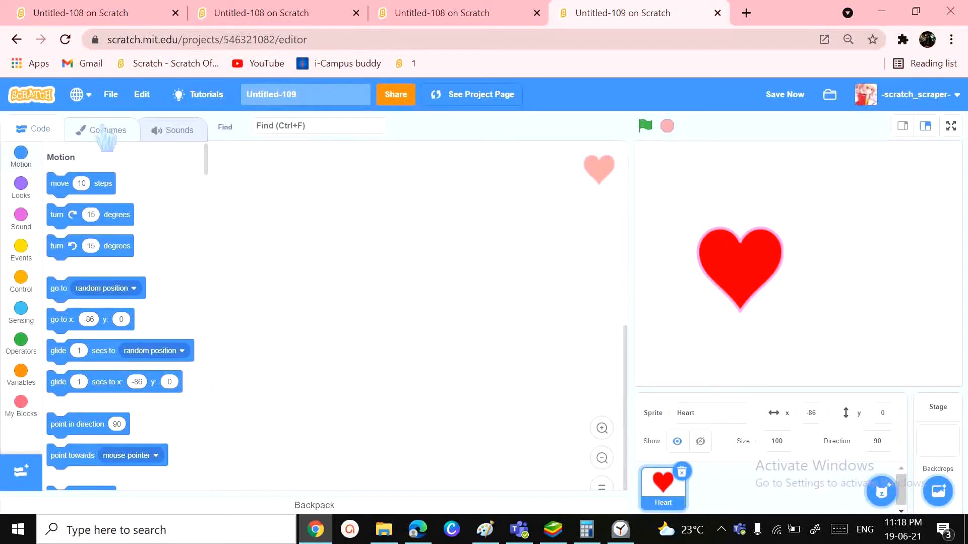
{"action": "left_click", "coordinate": [107, 130]}
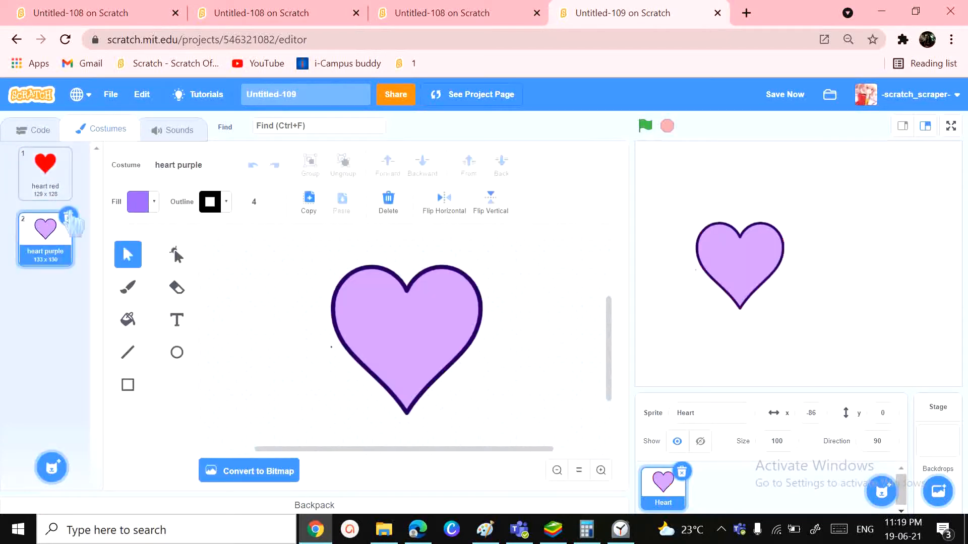
{"action": "left_click", "coordinate": [44, 171]}
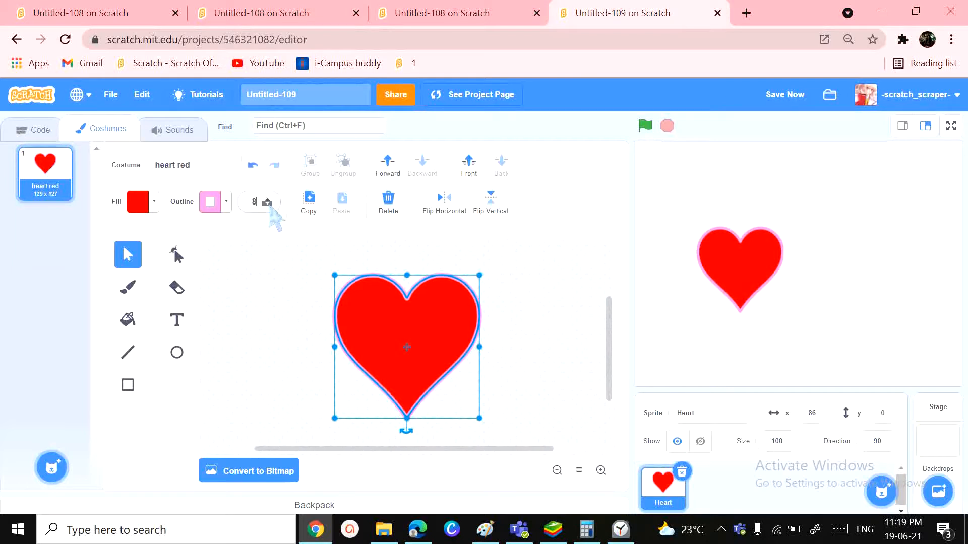
{"action": "left_click", "coordinate": [210, 201]}
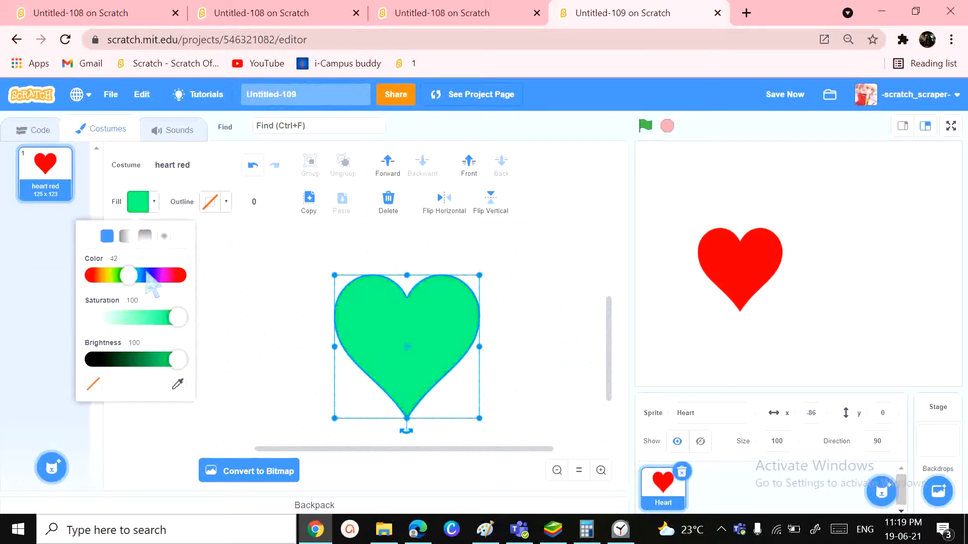
Step: Recolour the heart's fill to a vivid bright magenta using the colour, brightness and saturation sliders
{"action": "left_click_drag", "start_coordinate": [129, 277], "coordinate": [163, 277]}
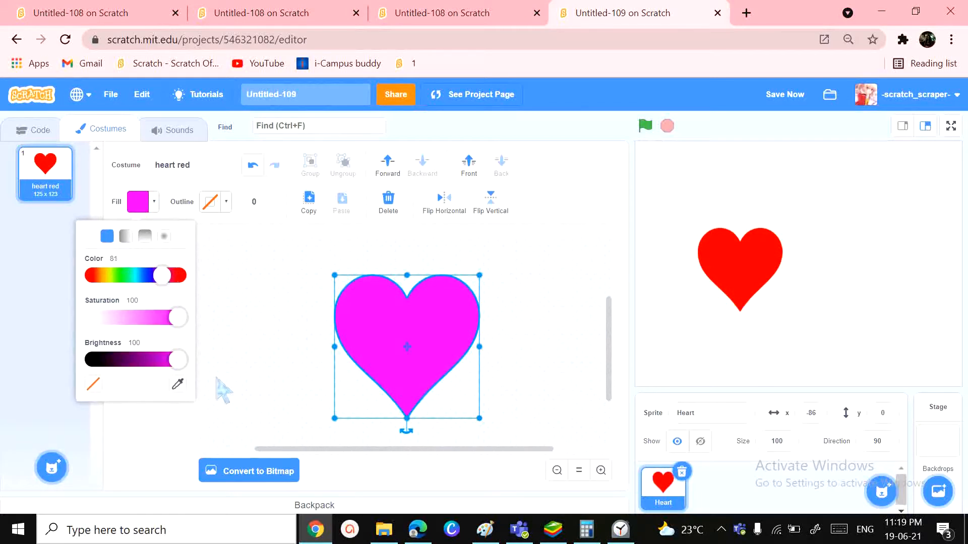
{"action": "mouse_move", "coordinate": [341, 439]}
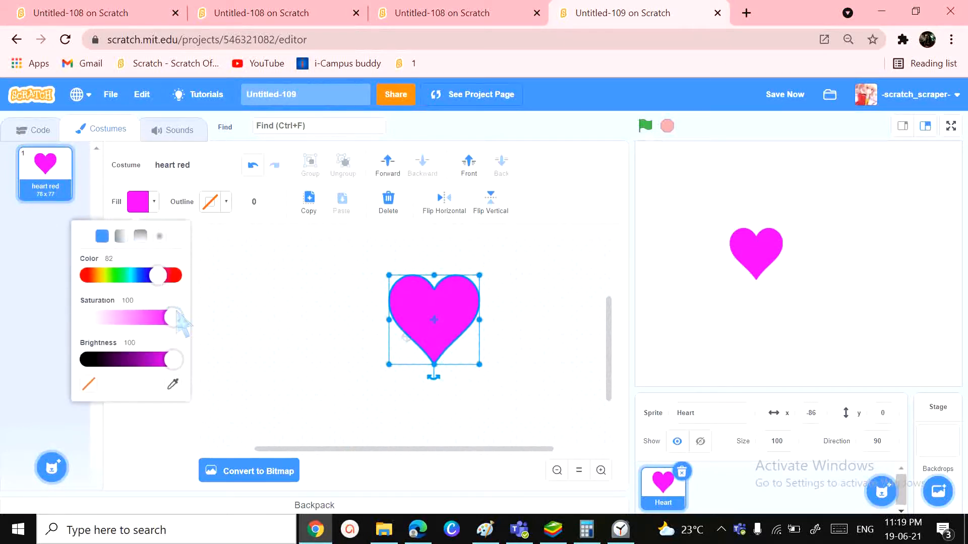
{"action": "left_click_drag", "start_coordinate": [175, 359], "coordinate": [161, 359]}
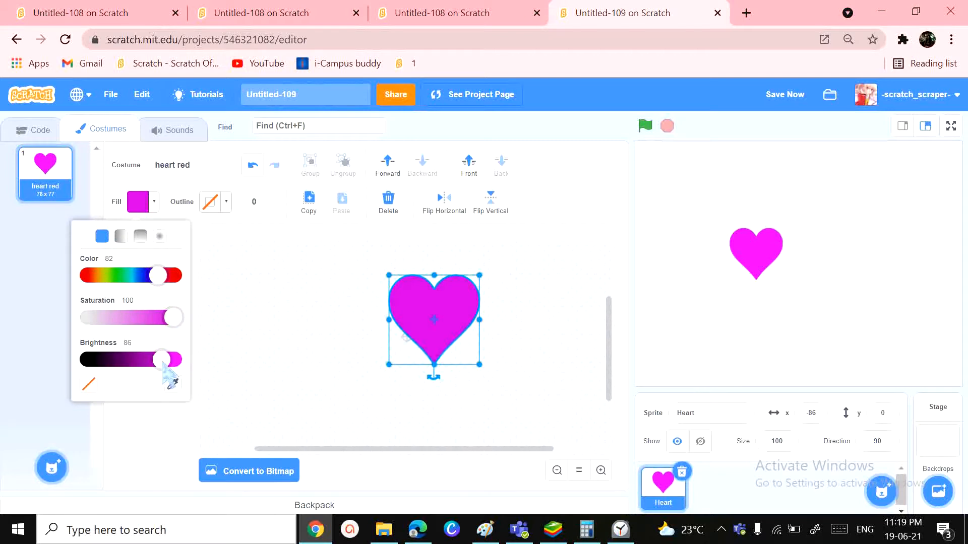
{"action": "left_click_drag", "start_coordinate": [161, 359], "coordinate": [175, 359]}
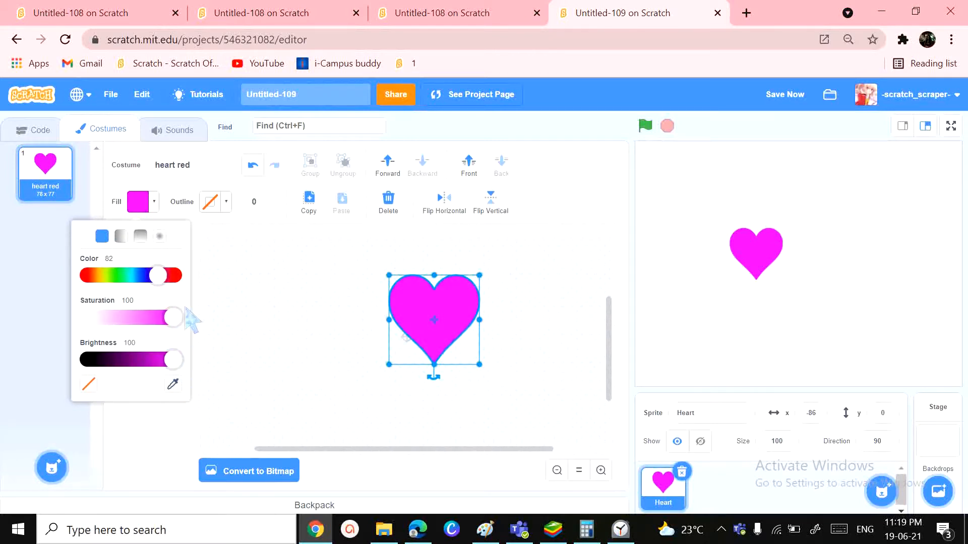
{"action": "left_click_drag", "start_coordinate": [172, 318], "coordinate": [137, 317]}
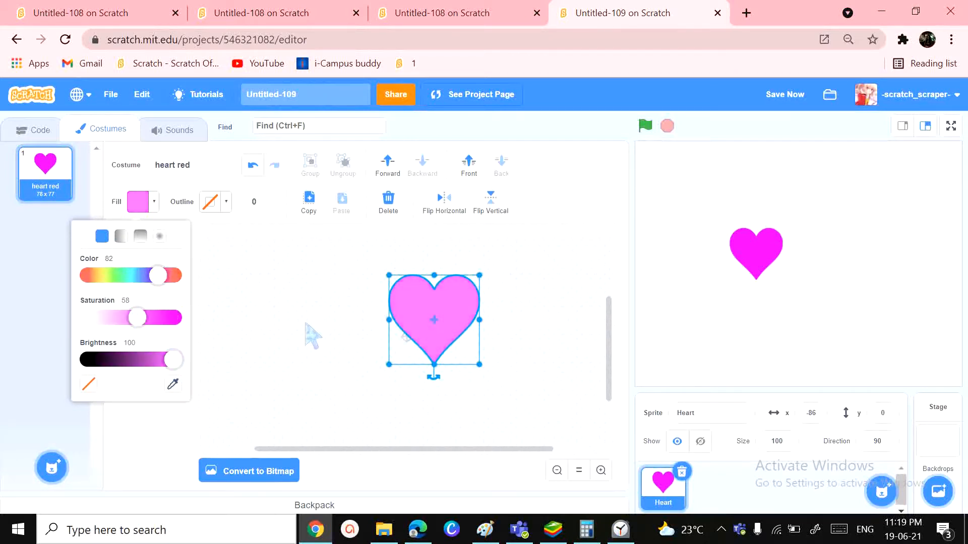
{"action": "left_click_drag", "start_coordinate": [137, 317], "coordinate": [157, 316]}
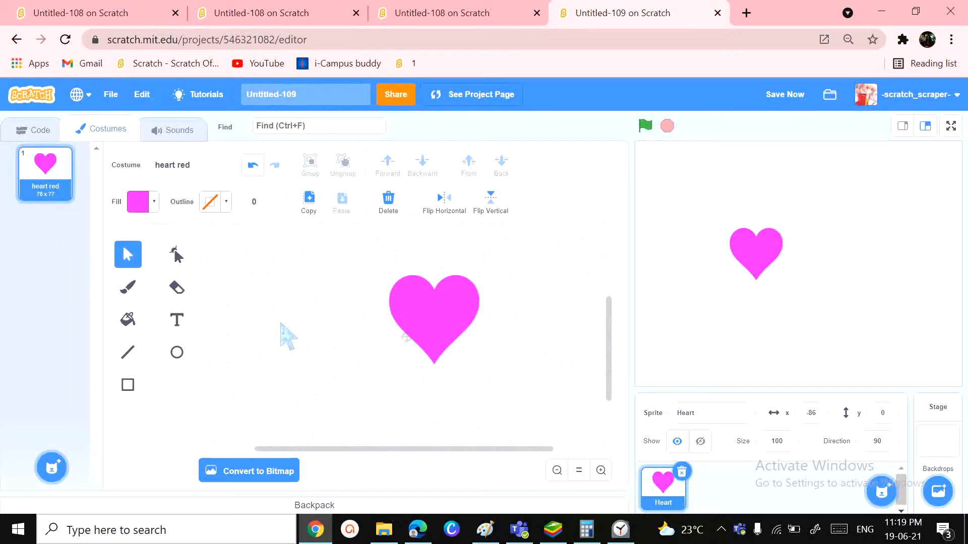
{"action": "mouse_move", "coordinate": [567, 339]}
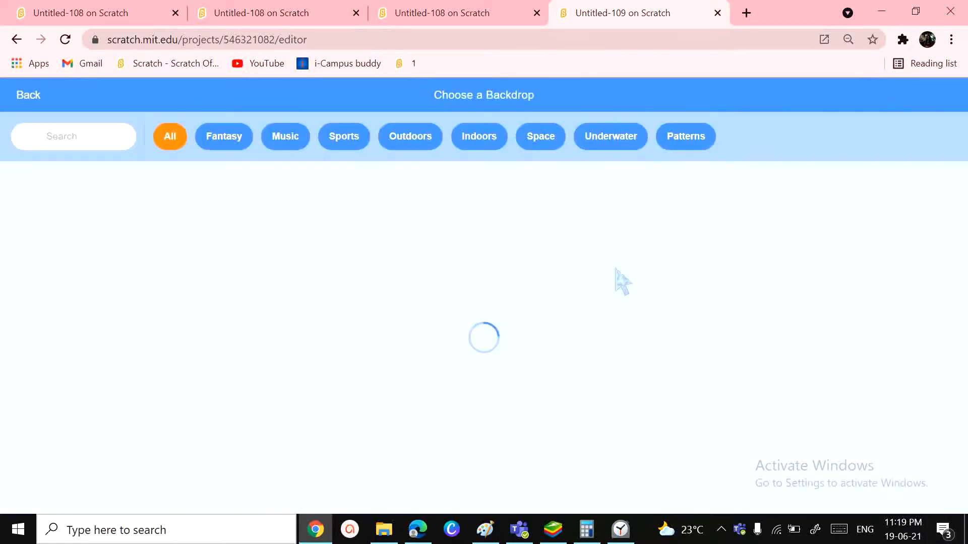
Step: Add the Hearts backdrop from the library and lower its fill colour's saturation
{"action": "left_click", "coordinate": [685, 136]}
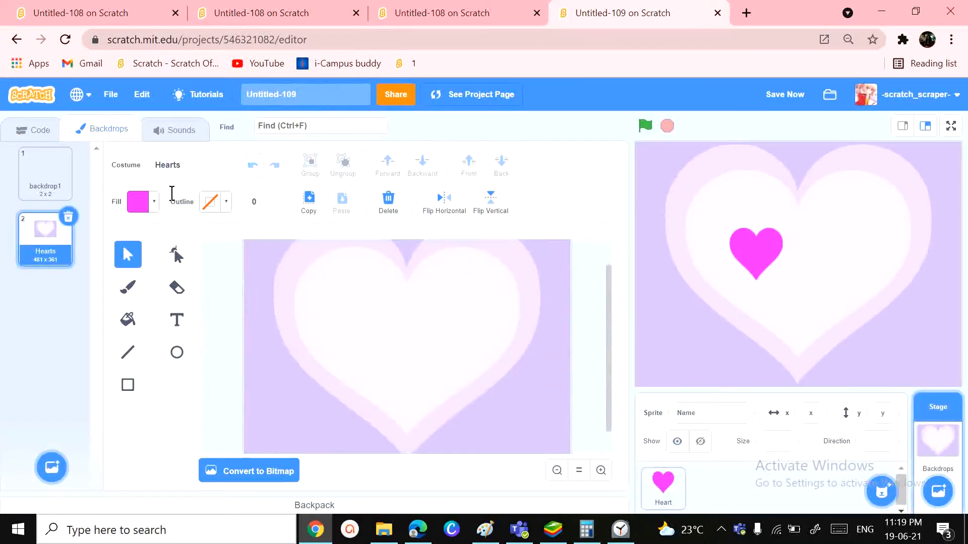
{"action": "left_click", "coordinate": [137, 201]}
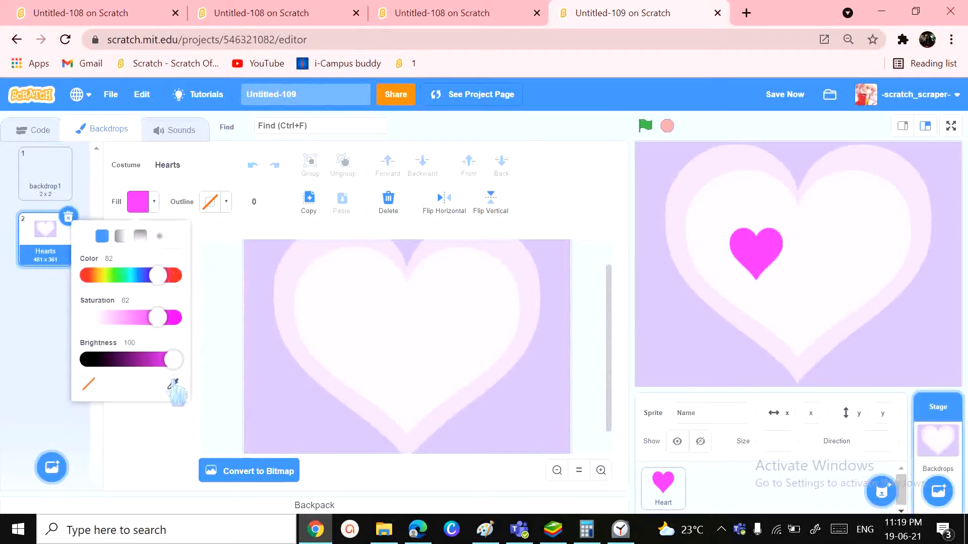
{"action": "left_click_drag", "start_coordinate": [155, 317], "coordinate": [102, 316]}
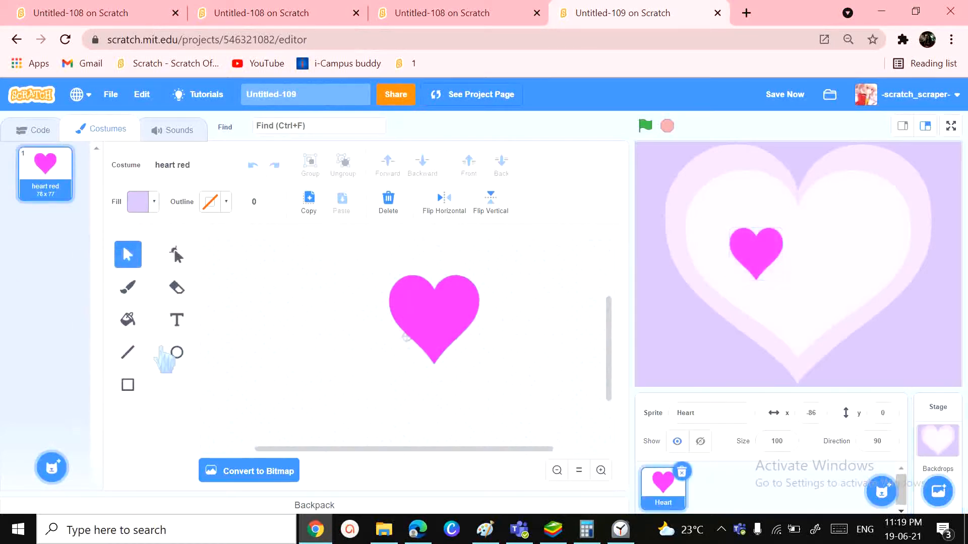
Step: Fill the heart shape with pale purple and shift it to a deeper soft purple
{"action": "left_click", "coordinate": [127, 320]}
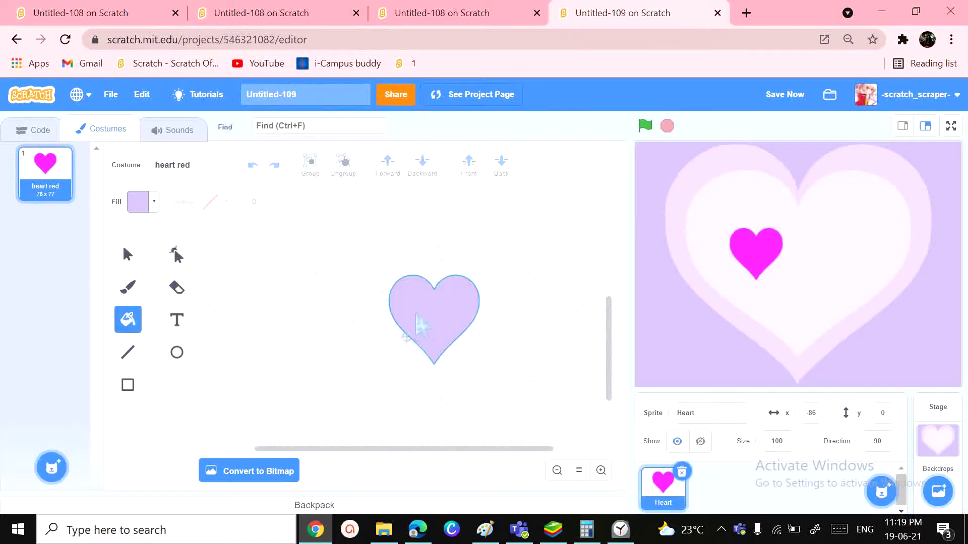
{"action": "left_click", "coordinate": [143, 202]}
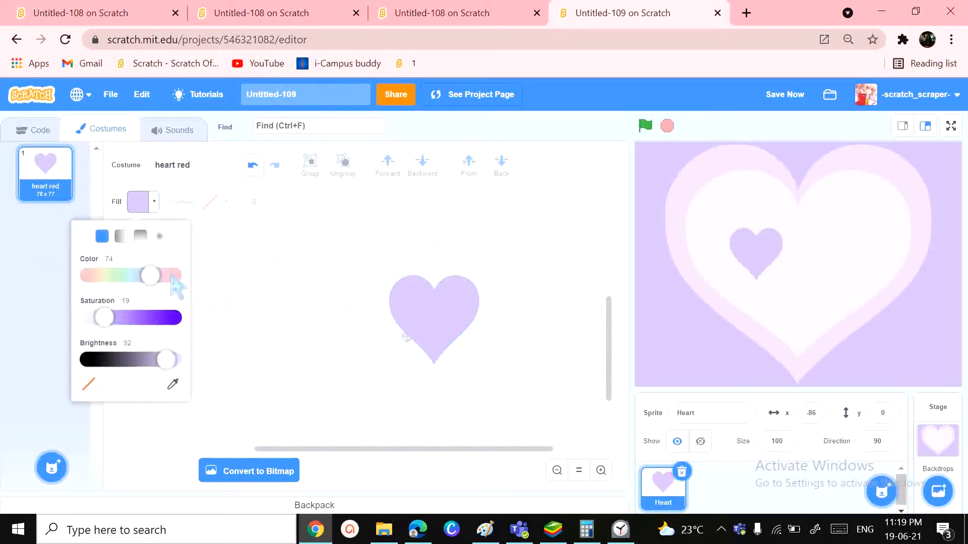
{"action": "left_click_drag", "start_coordinate": [103, 318], "coordinate": [121, 318]}
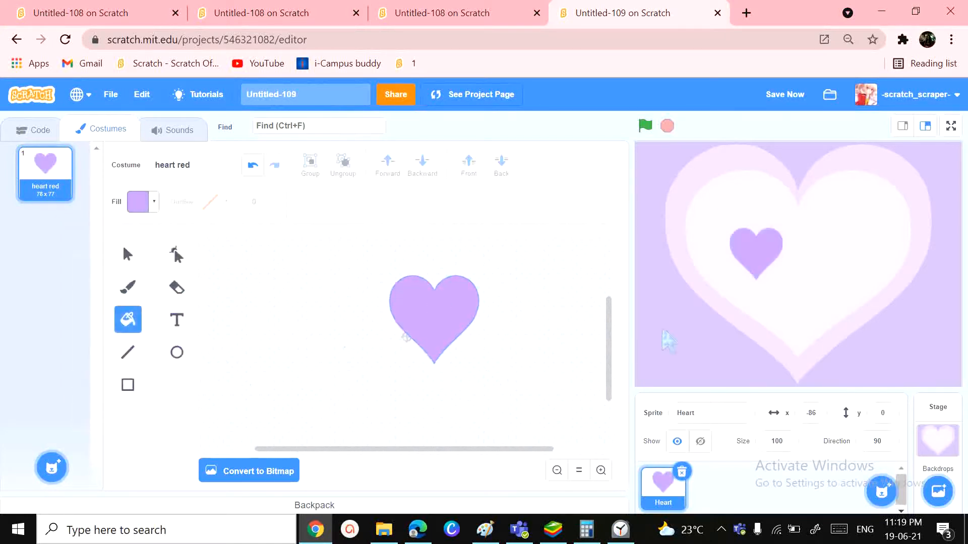
{"action": "mouse_move", "coordinate": [66, 156]}
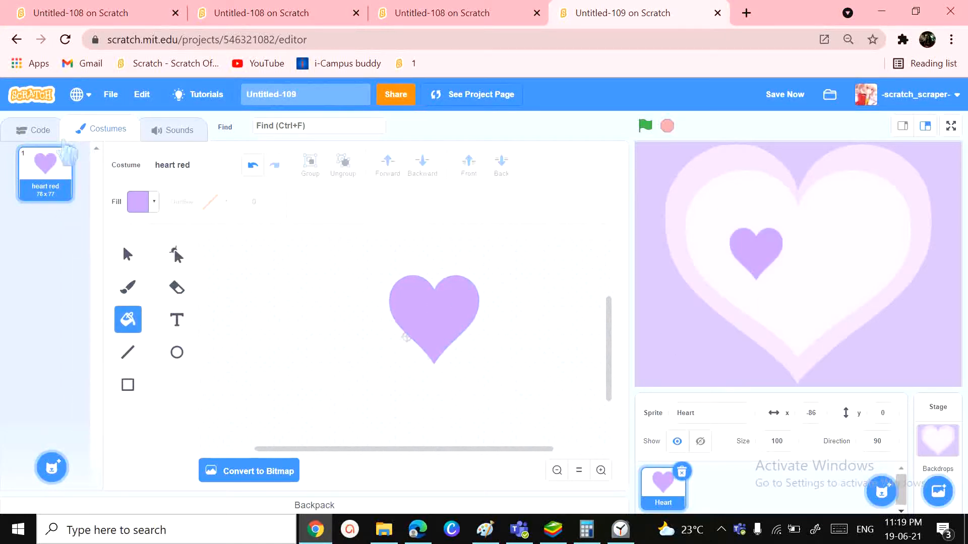
{"action": "mouse_move", "coordinate": [112, 91]}
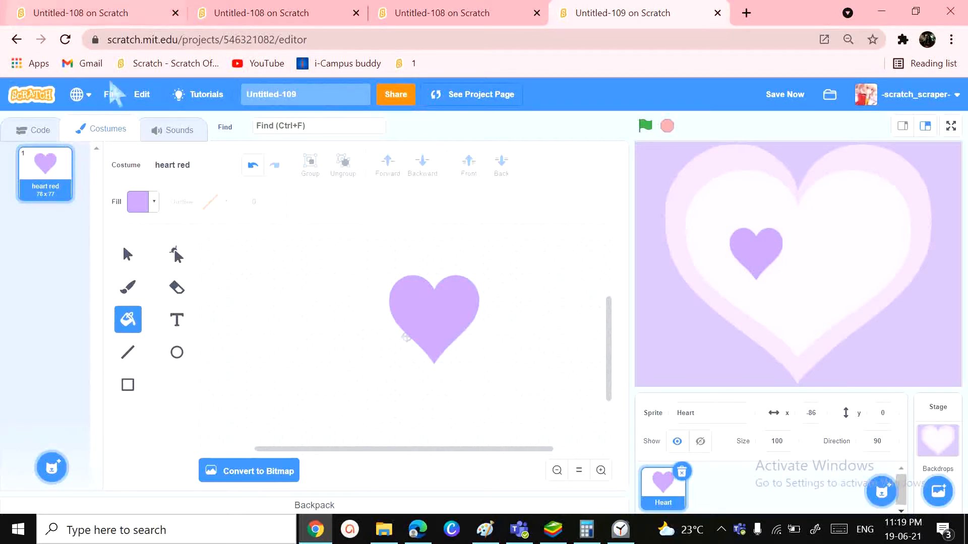
Step: Start a green-flag script that goes forward 1 layer and shows the heart
{"action": "left_click", "coordinate": [39, 129]}
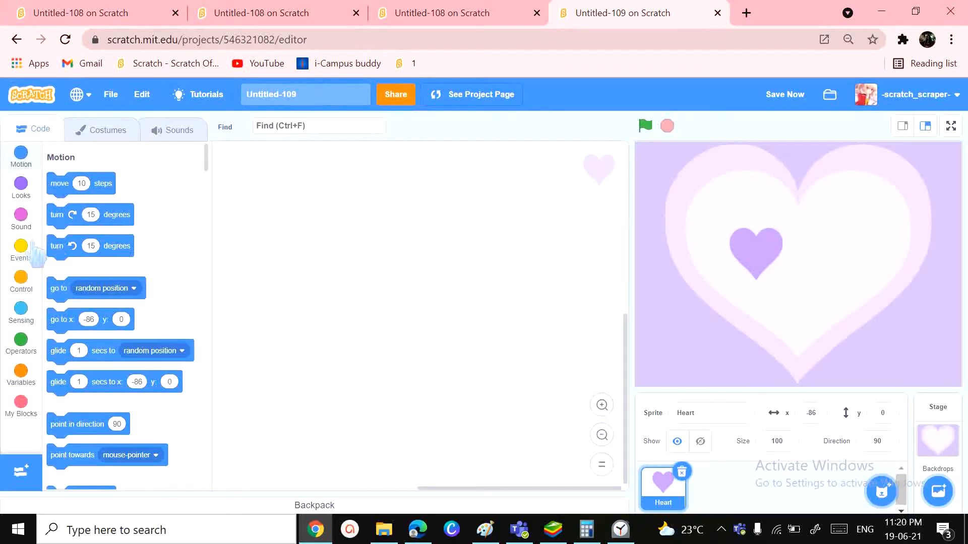
{"action": "left_click", "coordinate": [20, 258]}
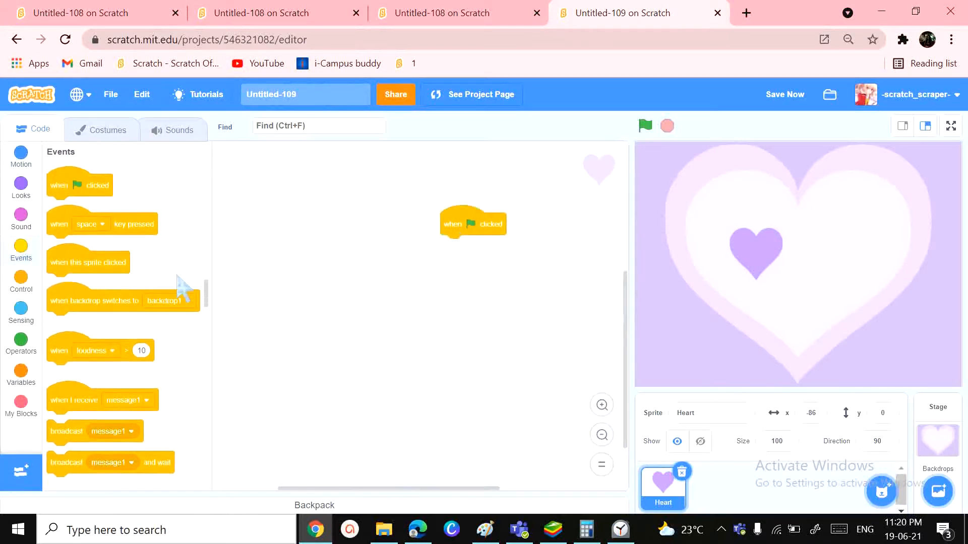
{"action": "left_click", "coordinate": [20, 188]}
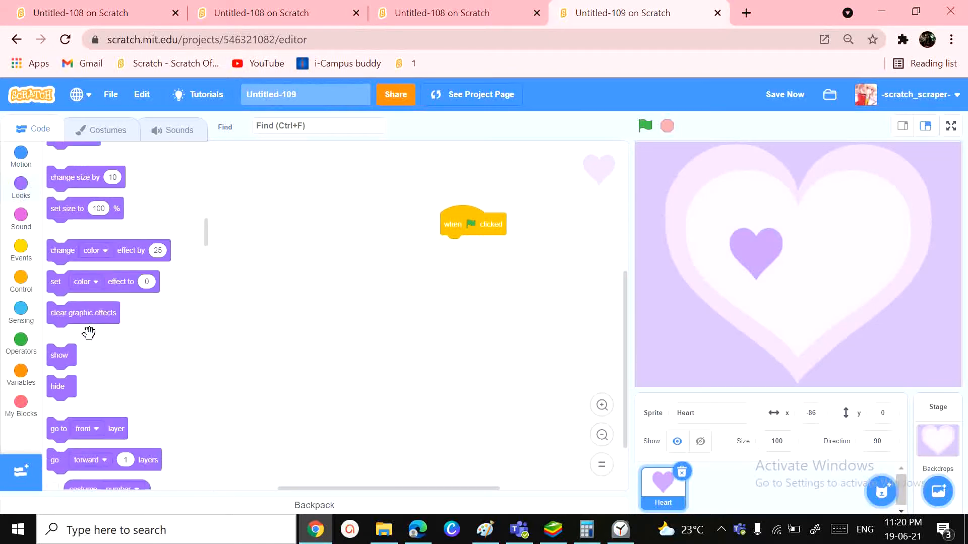
{"action": "left_click_drag", "start_coordinate": [58, 429], "coordinate": [290, 315]}
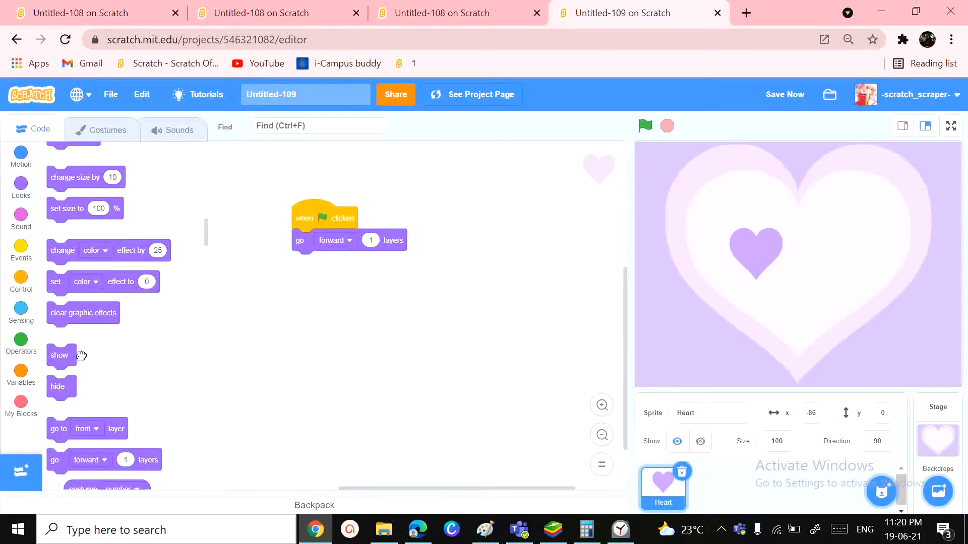
{"action": "left_click_drag", "start_coordinate": [59, 355], "coordinate": [305, 262]}
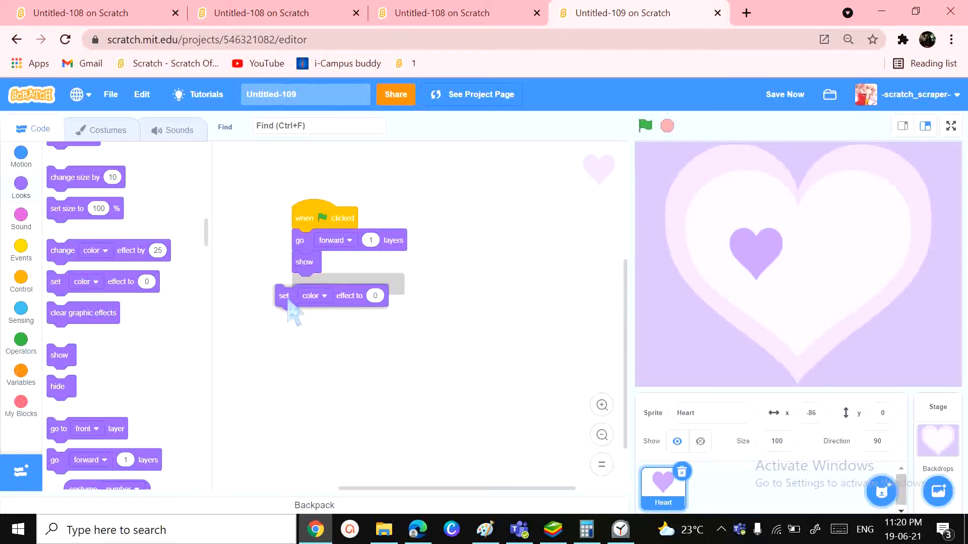
Step: Add a set brightness effect to -30 block to the script
{"action": "left_click", "coordinate": [314, 296]}
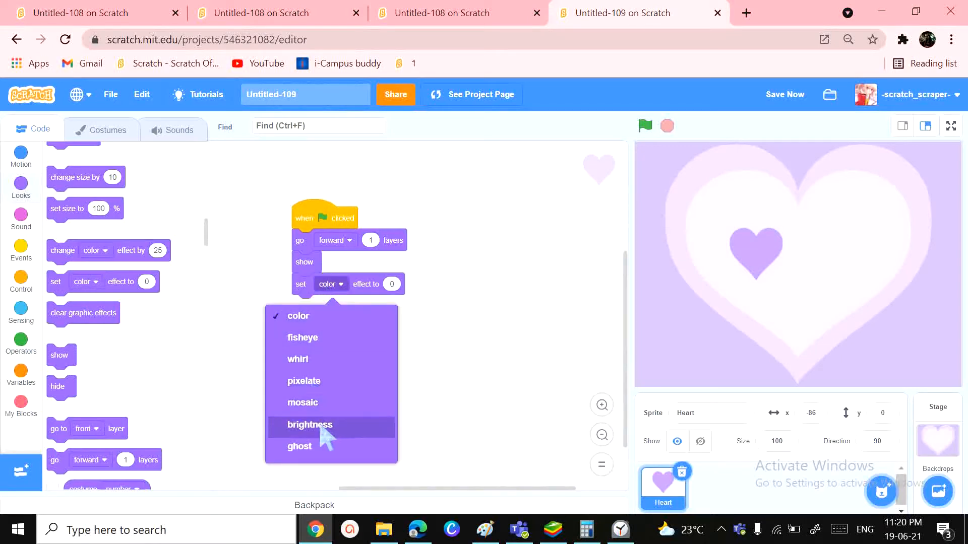
{"action": "left_click", "coordinate": [309, 424]}
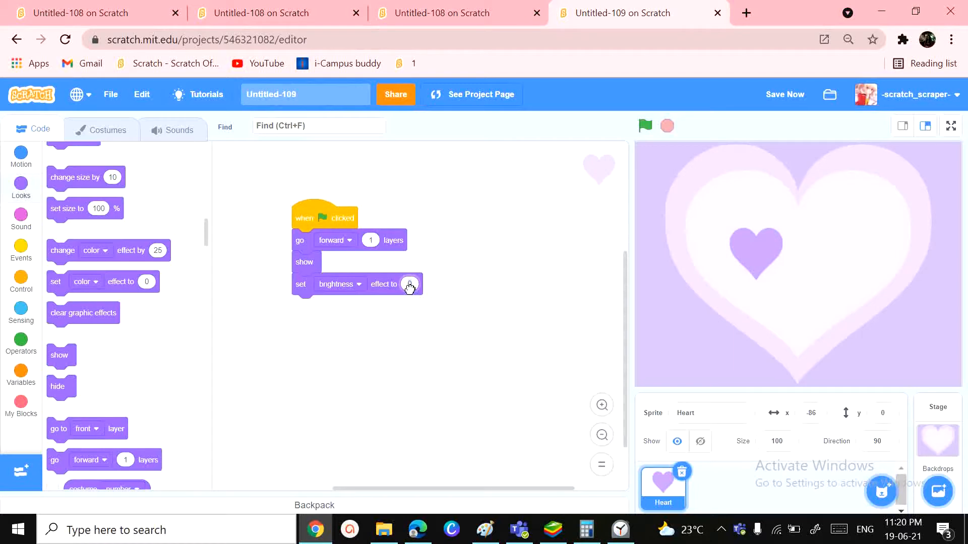
{"action": "left_click", "coordinate": [409, 284]}
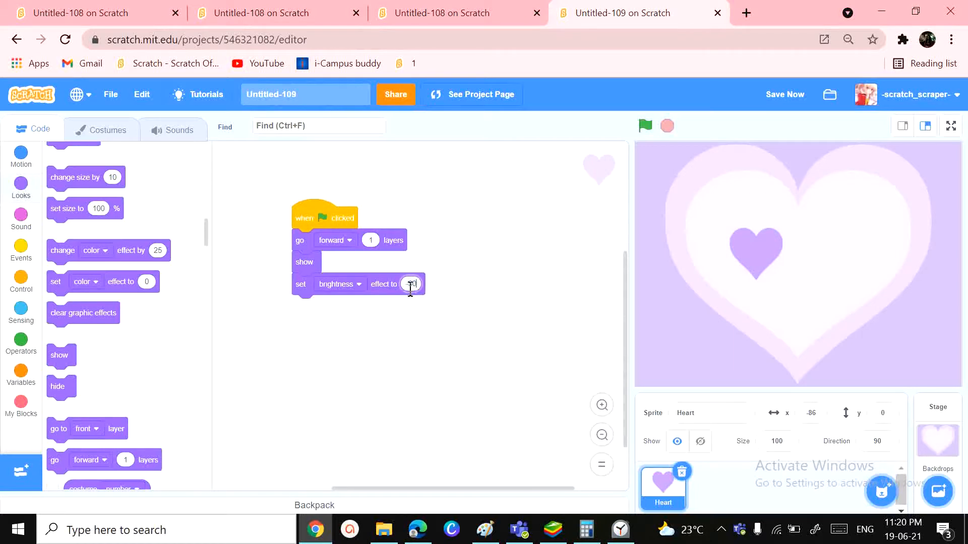
{"action": "type", "text": "-30"}
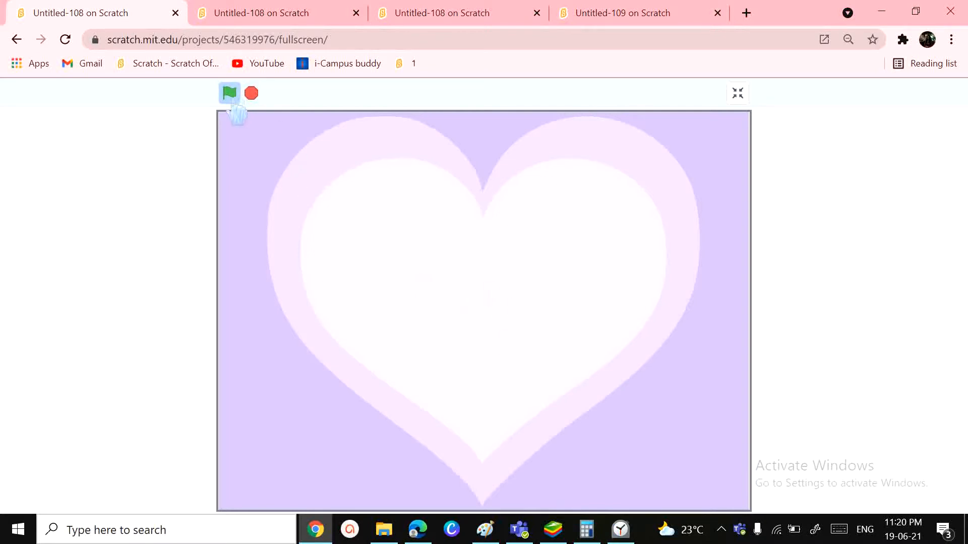
{"action": "left_click", "coordinate": [230, 93]}
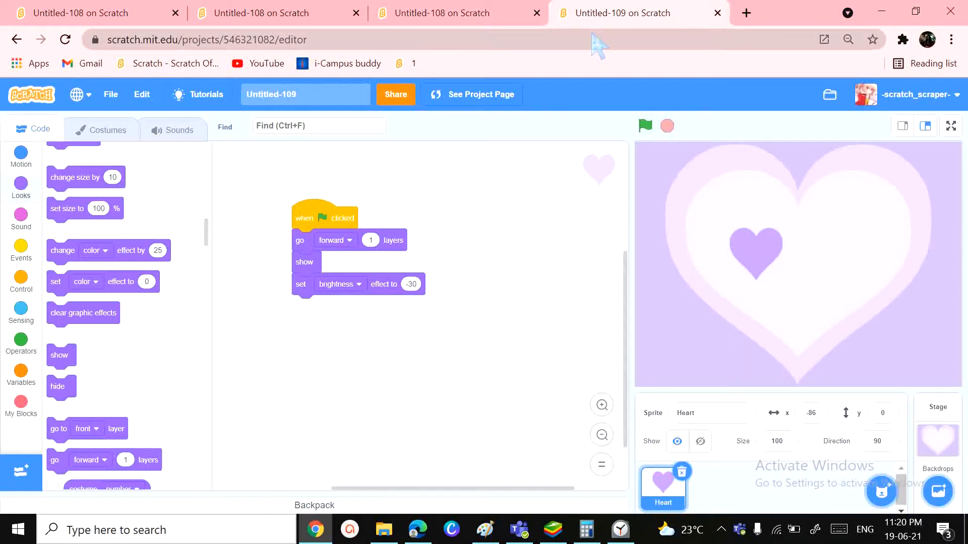
{"action": "mouse_move", "coordinate": [566, 93]}
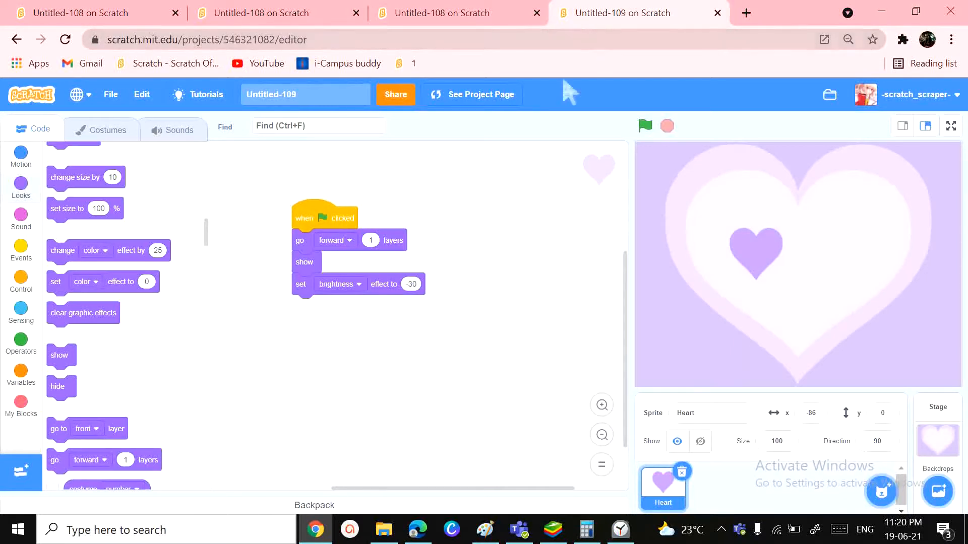
{"action": "mouse_move", "coordinate": [78, 243]}
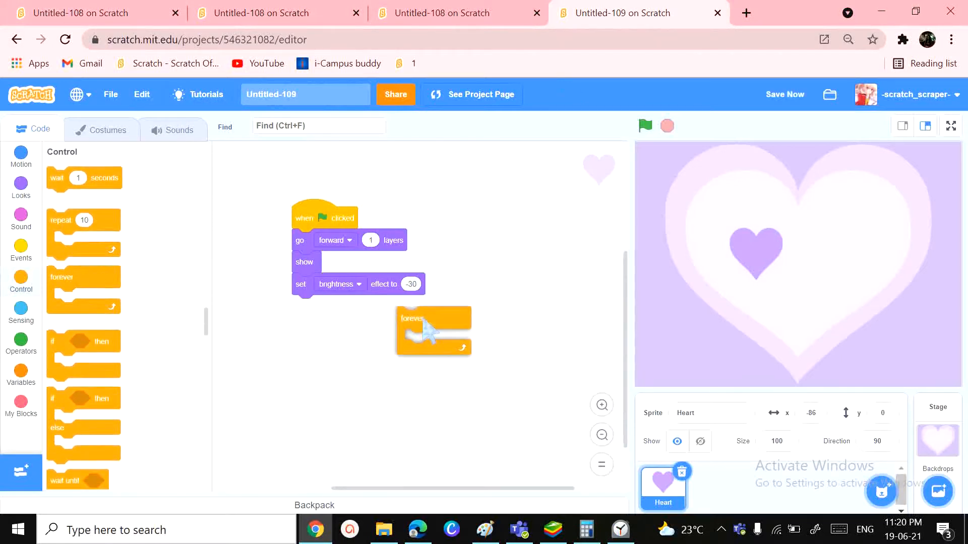
Step: Add a forever loop that goes to the mouse-pointer and creates a clone of myself each pass
{"action": "left_click_drag", "start_coordinate": [433, 318], "coordinate": [326, 306]}
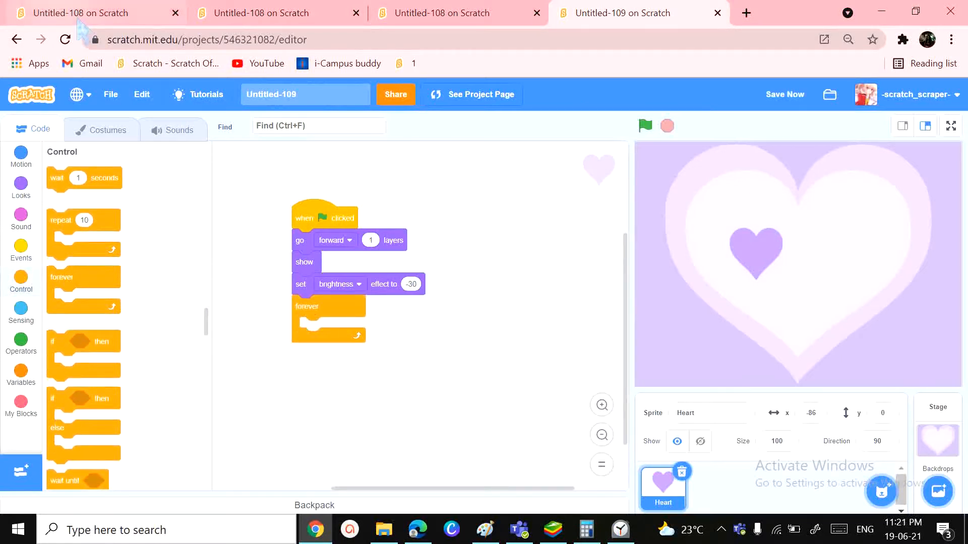
{"action": "left_click", "coordinate": [20, 156]}
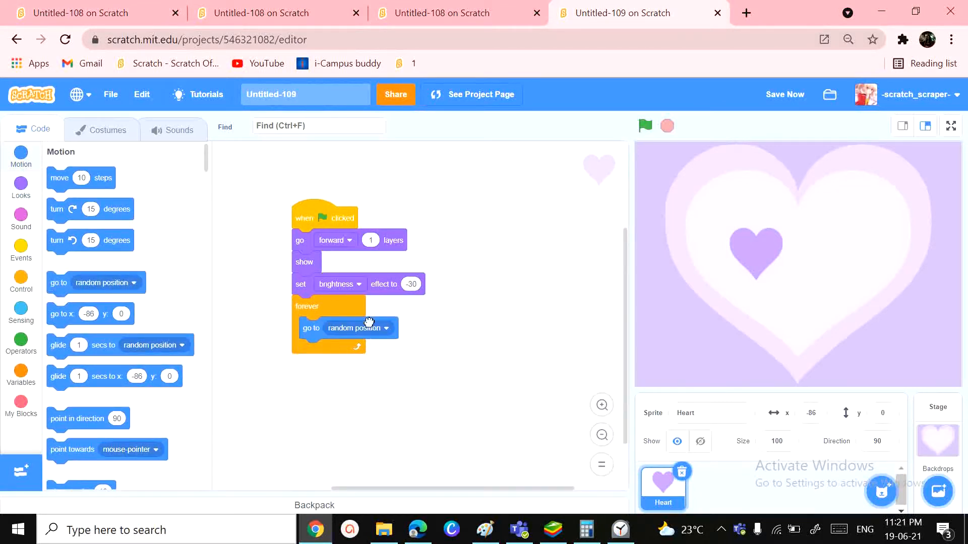
{"action": "left_click", "coordinate": [367, 329]}
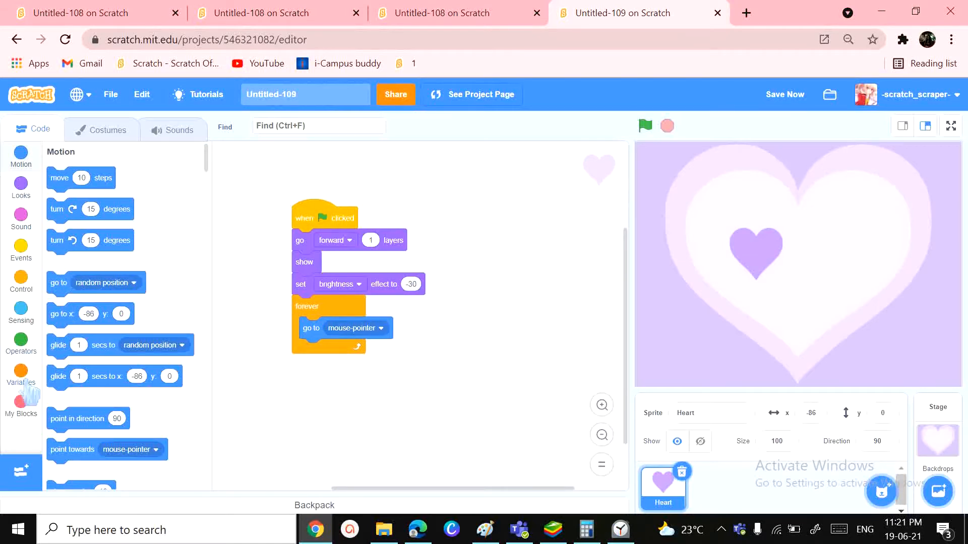
{"action": "scroll", "scroll_direction": "down", "scroll_amount": 3}
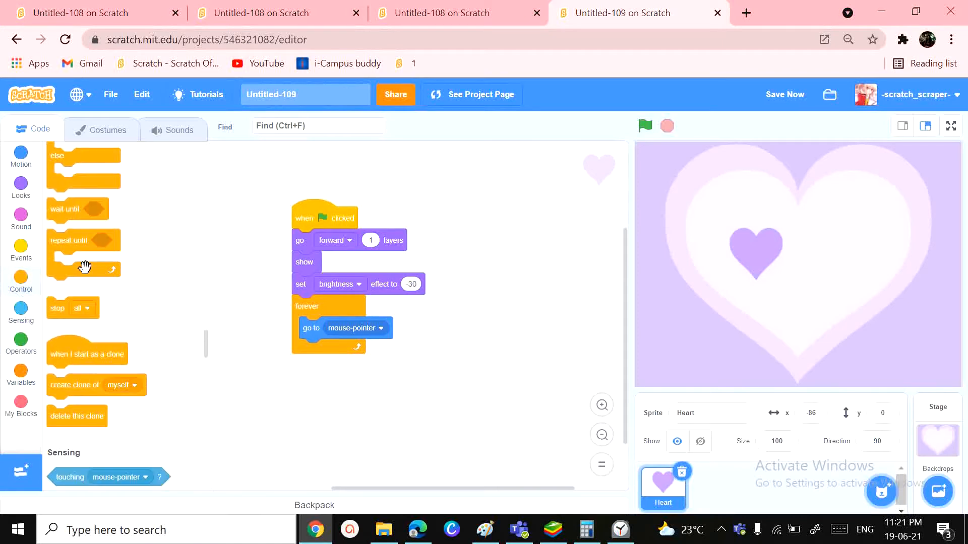
{"action": "left_click_drag", "start_coordinate": [73, 384], "coordinate": [327, 350]}
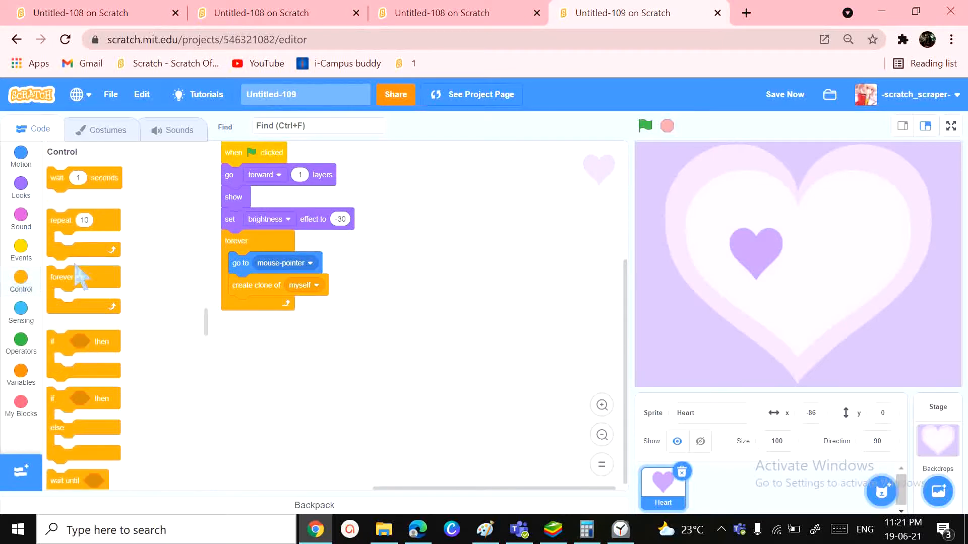
{"action": "scroll", "scroll_direction": "down", "scroll_amount": 3}
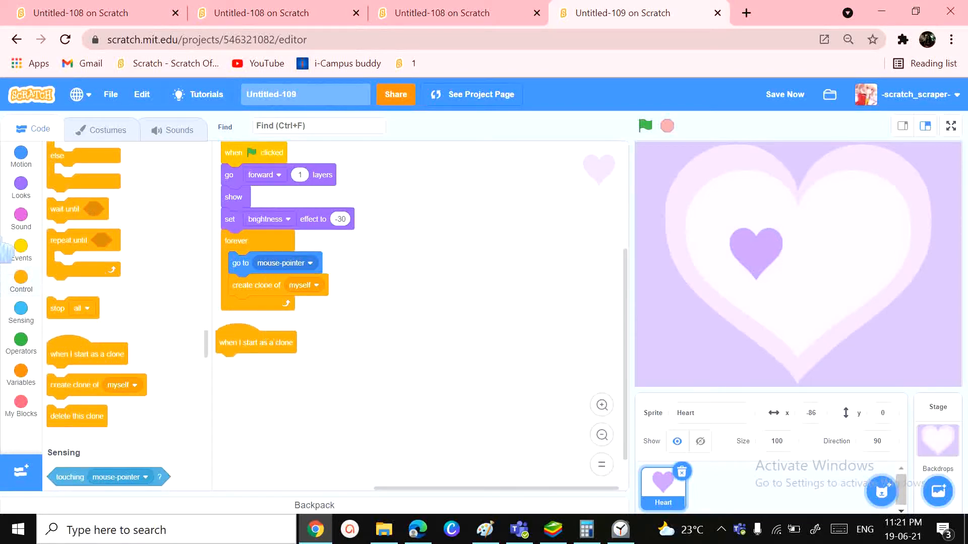
Step: Put a pick random operator into the clone script's set brightness effect slot
{"action": "left_click", "coordinate": [20, 182]}
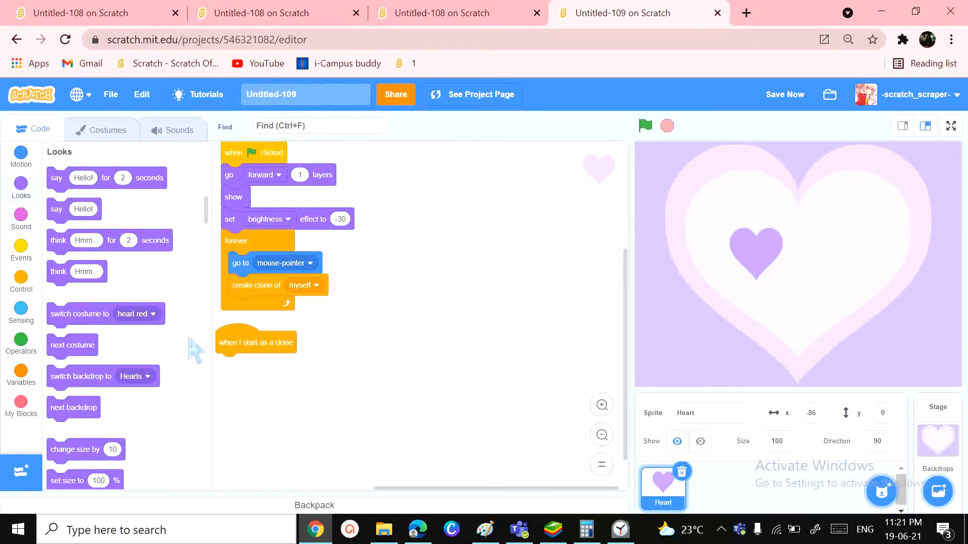
{"action": "scroll", "scroll_direction": "down", "scroll_amount": 3}
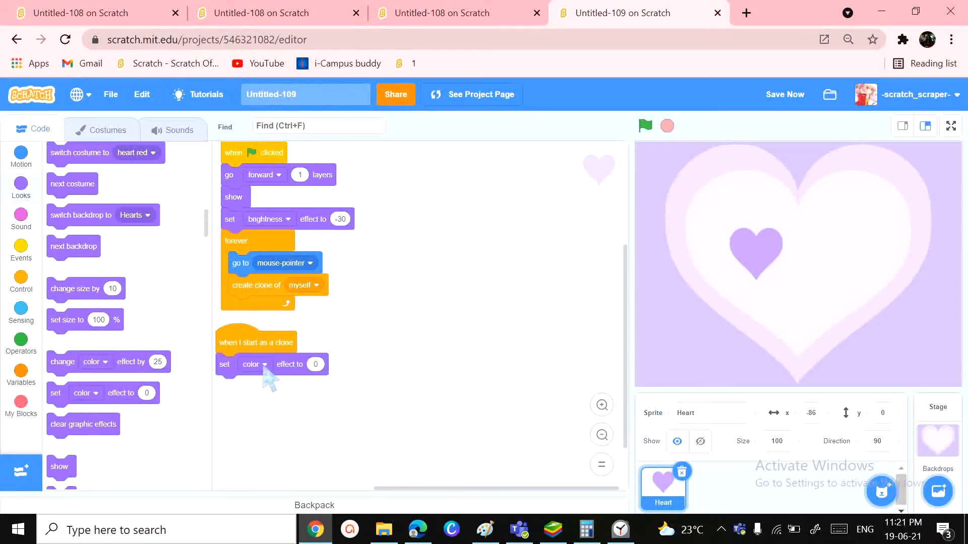
{"action": "left_click", "coordinate": [266, 365]}
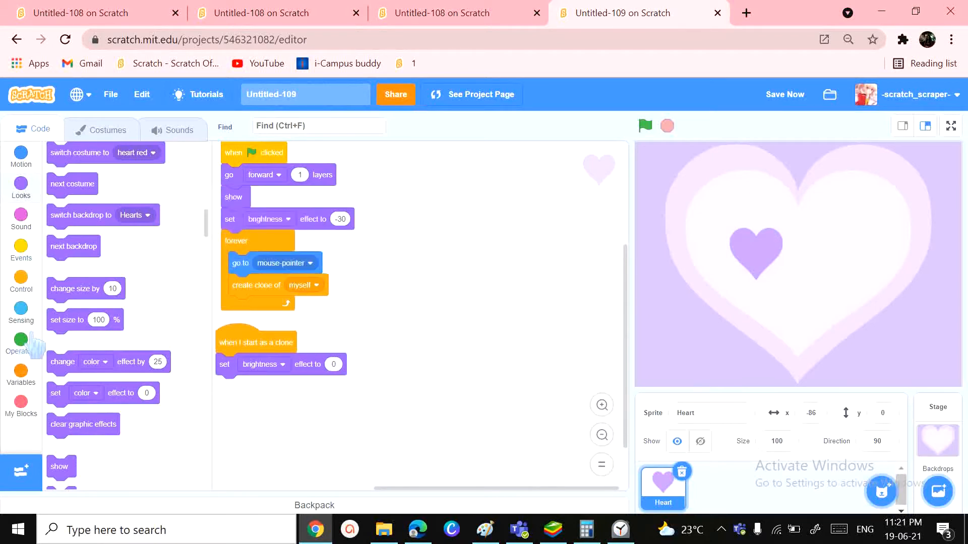
{"action": "left_click", "coordinate": [21, 340]}
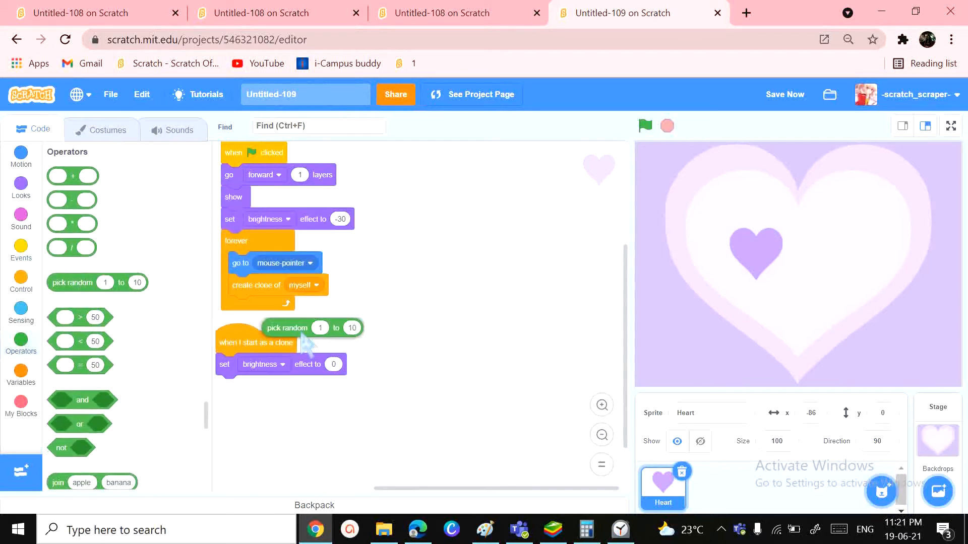
{"action": "left_click_drag", "start_coordinate": [311, 328], "coordinate": [350, 364]}
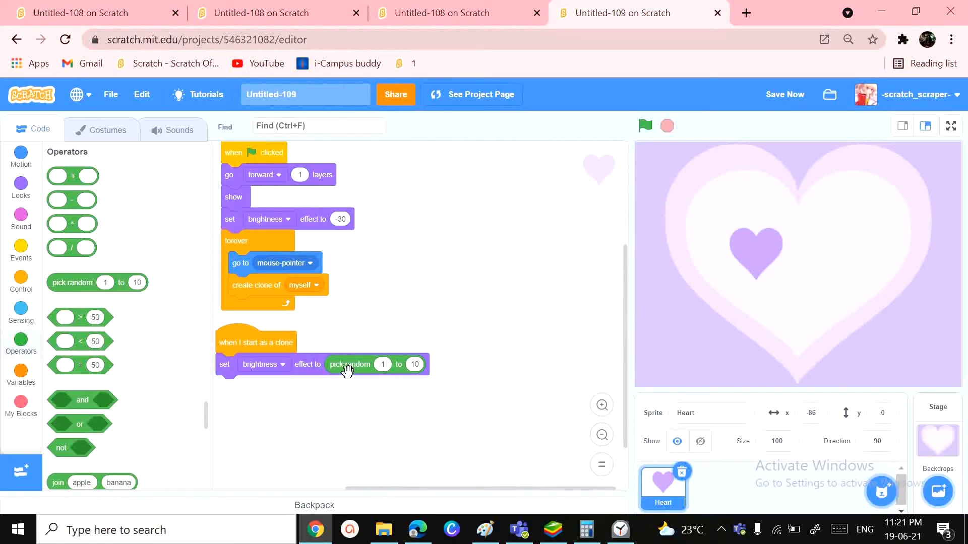
Step: Set the clone's random brightness range from -60 to 15
{"action": "left_click", "coordinate": [384, 365]}
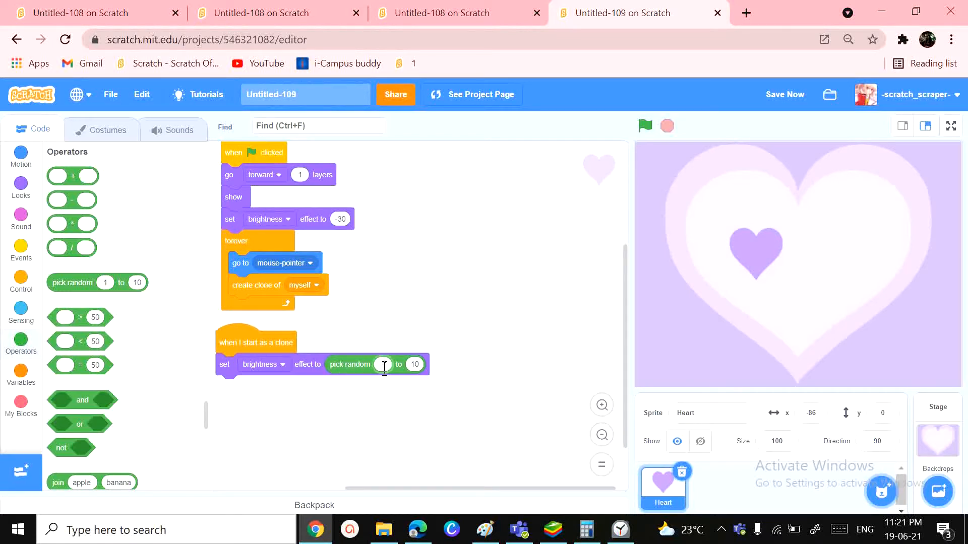
{"action": "type", "text": "-60"}
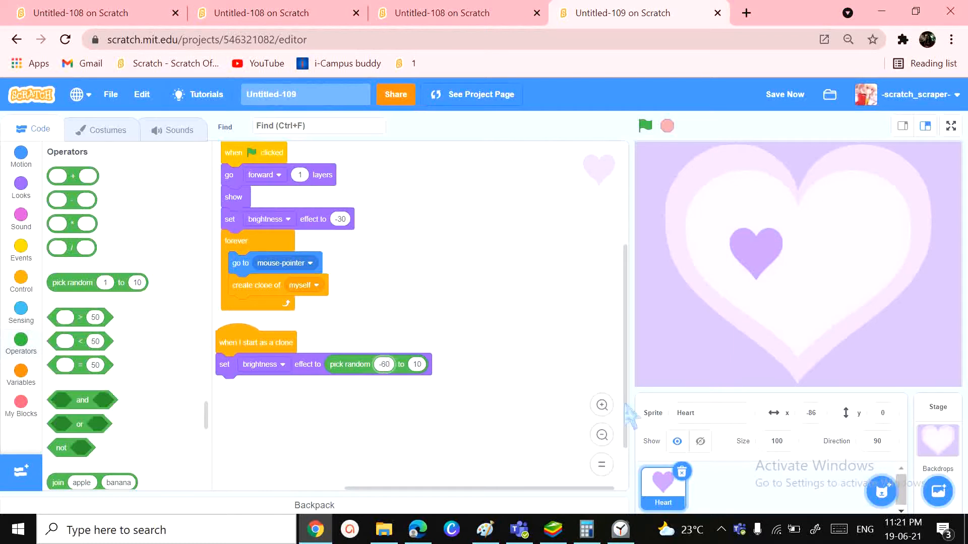
{"action": "mouse_move", "coordinate": [417, 364]}
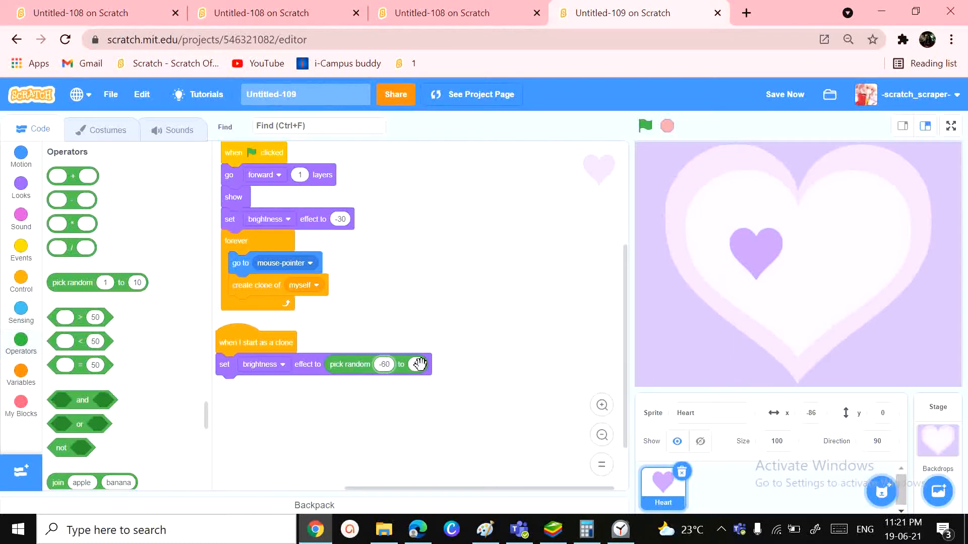
{"action": "left_click", "coordinate": [418, 365]}
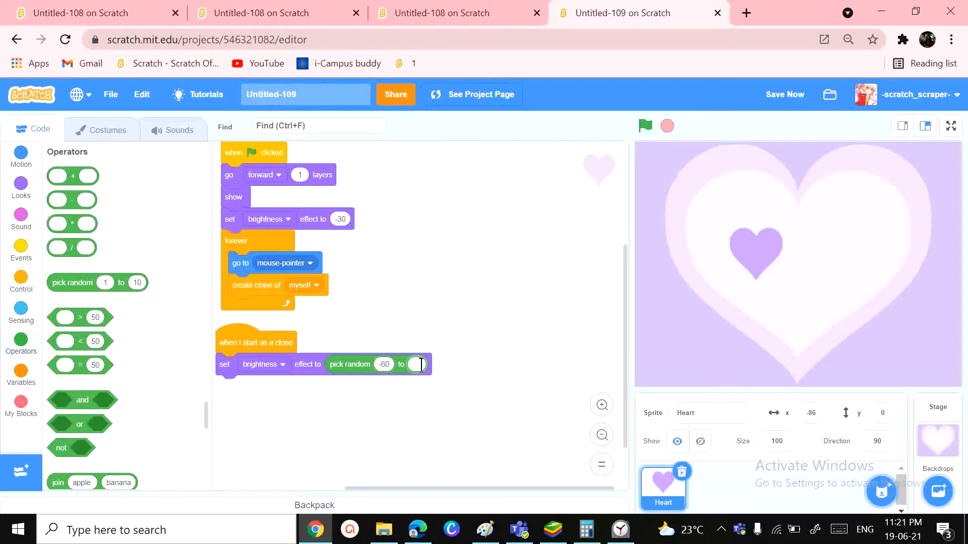
{"action": "type", "text": "15"}
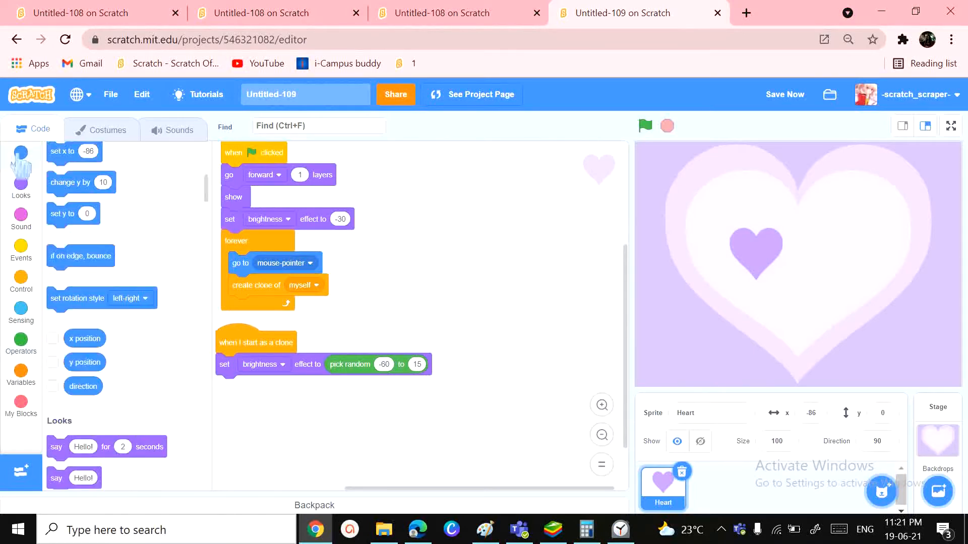
Step: Make each clone point in a random direction between 290 and 70 after its brightness
{"action": "left_click", "coordinate": [20, 163]}
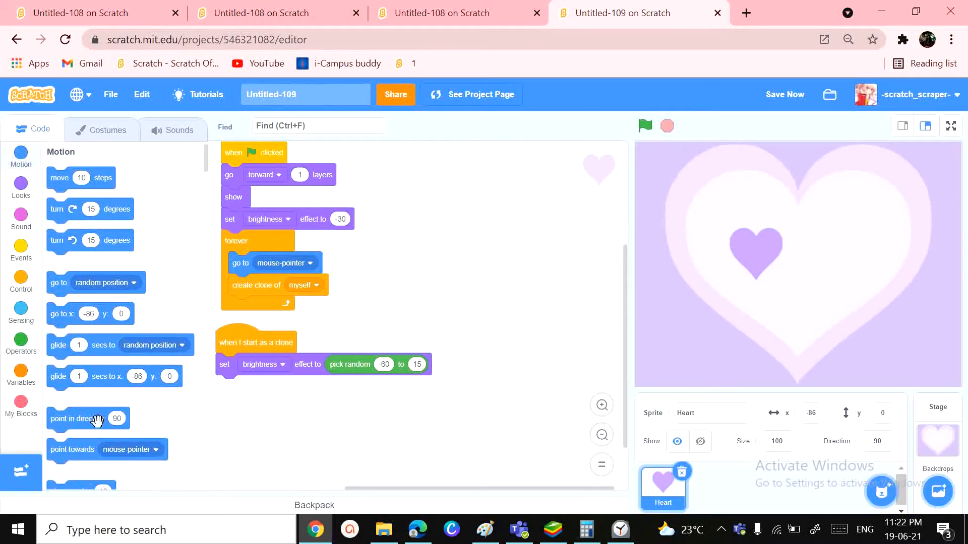
{"action": "left_click_drag", "start_coordinate": [87, 418], "coordinate": [247, 386]}
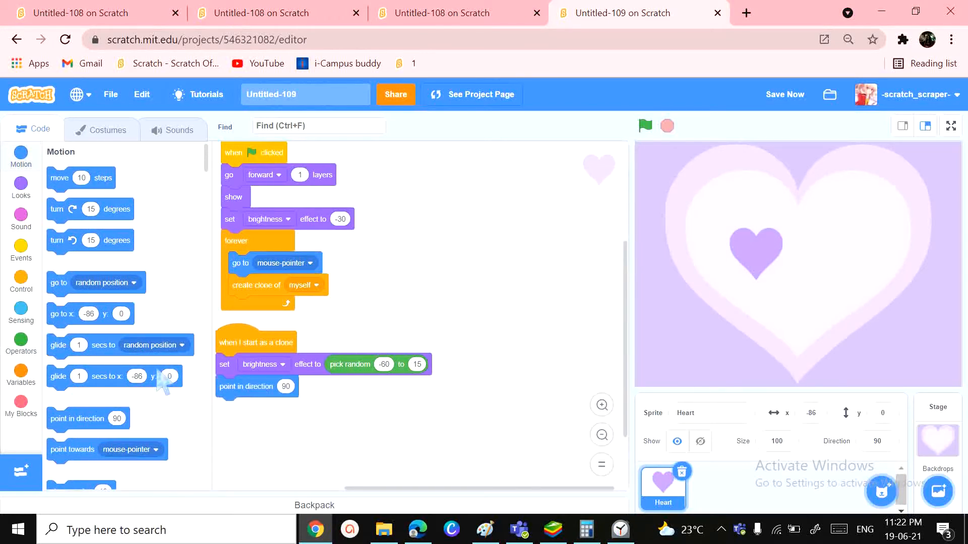
{"action": "left_click", "coordinate": [20, 344]}
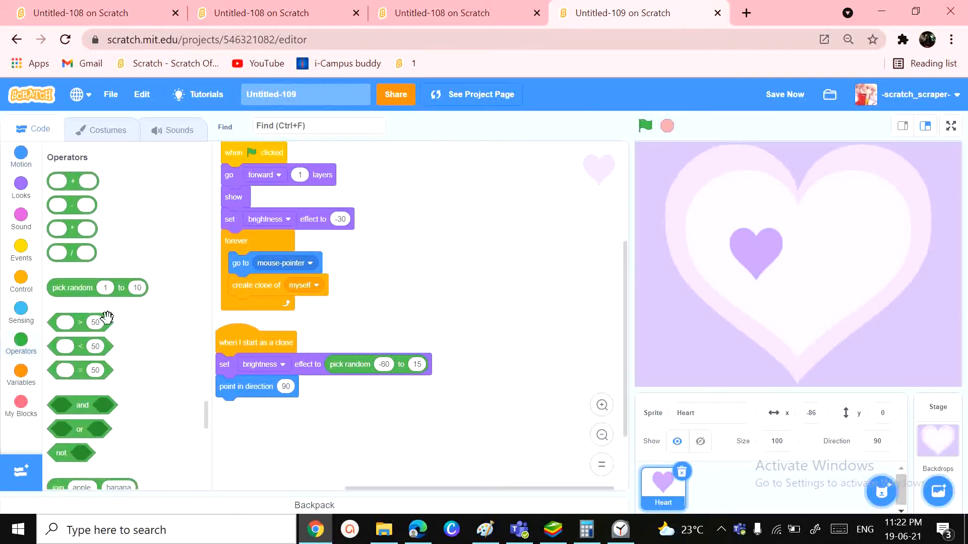
{"action": "left_click_drag", "start_coordinate": [95, 288], "coordinate": [302, 387]}
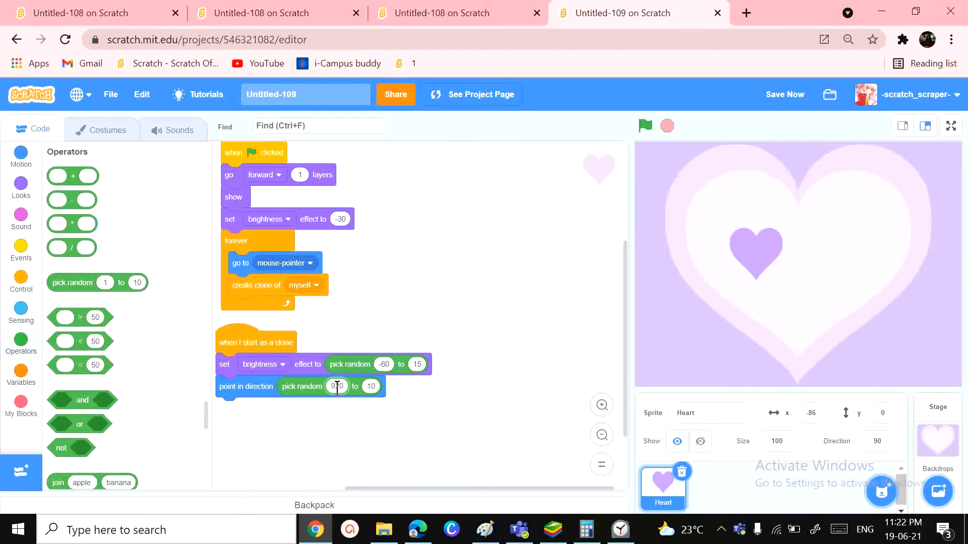
{"action": "left_click", "coordinate": [336, 387]}
{"action": "type", "text": "290"}
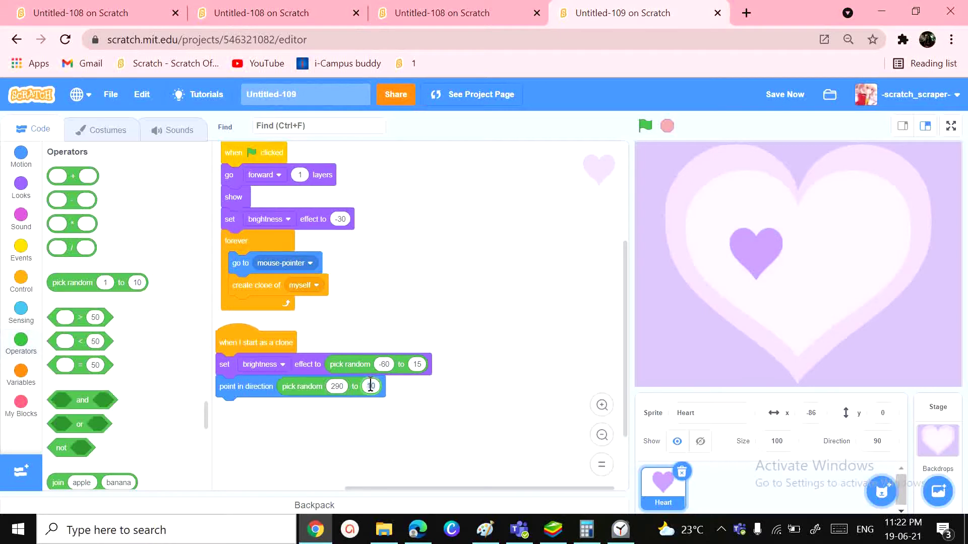
{"action": "type", "text": "70"}
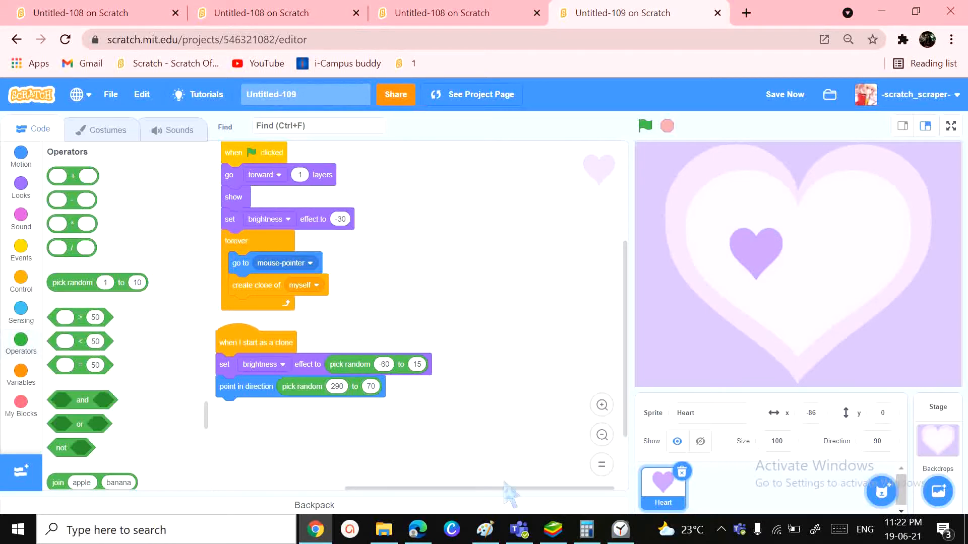
{"action": "mouse_move", "coordinate": [21, 270]}
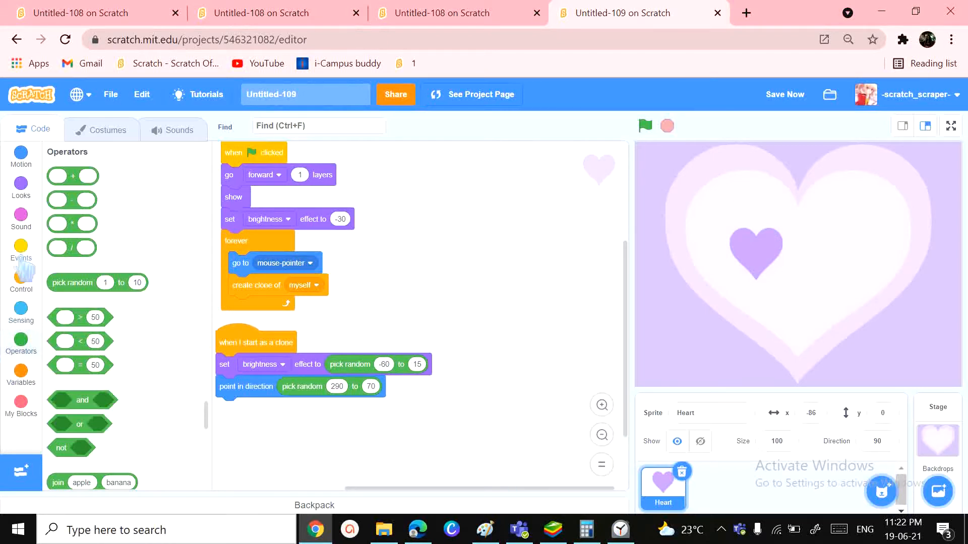
Step: Give each clone a repeat 15 loop that moves 4 steps per pass
{"action": "left_click", "coordinate": [20, 283]}
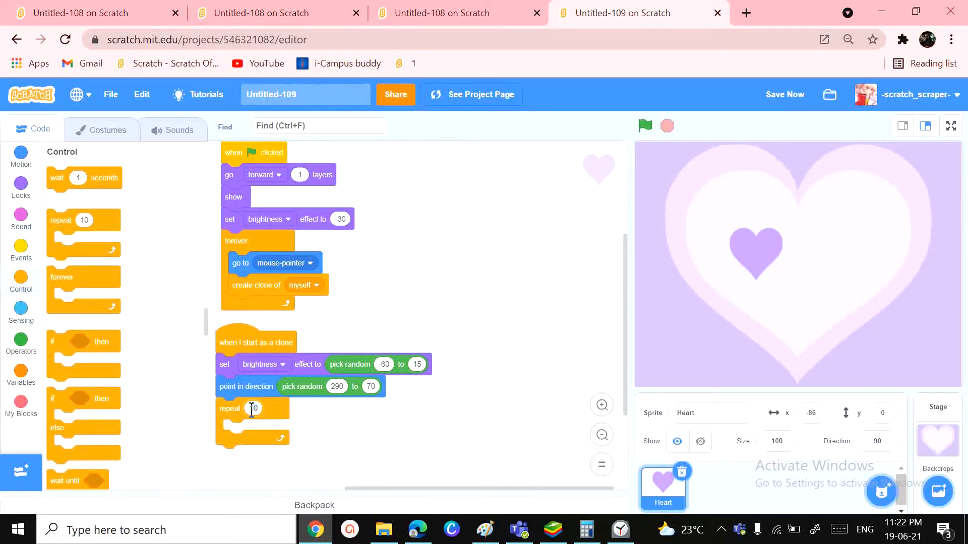
{"action": "type", "text": "15"}
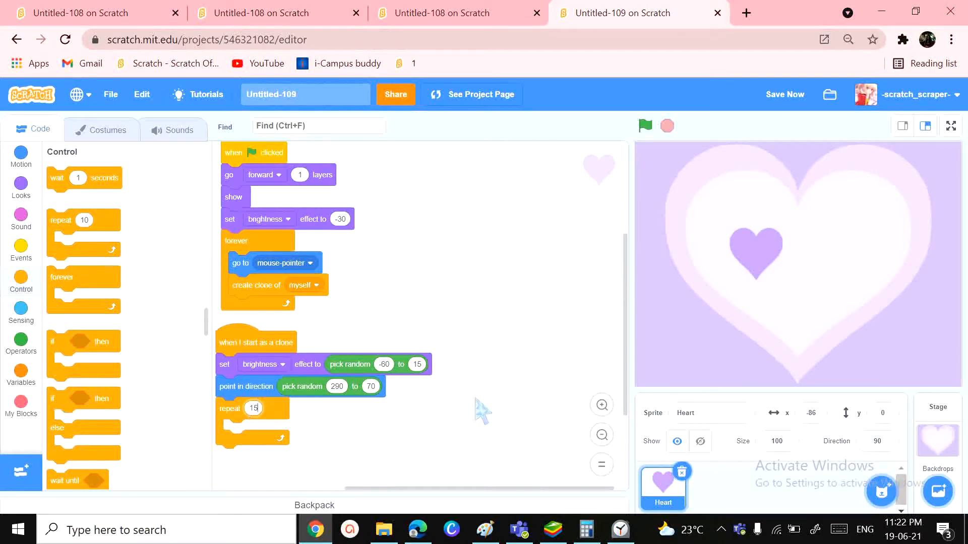
{"action": "mouse_move", "coordinate": [173, 337]}
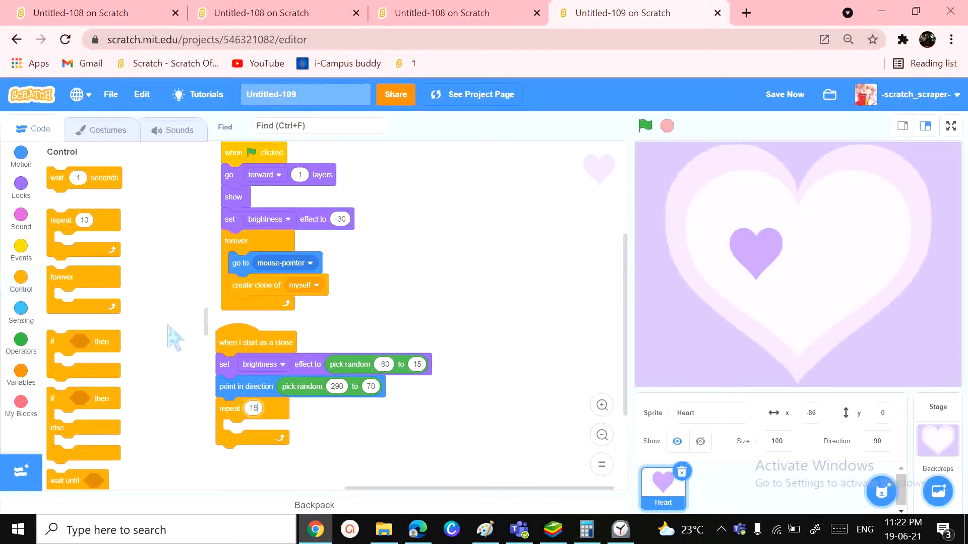
{"action": "left_click", "coordinate": [20, 155]}
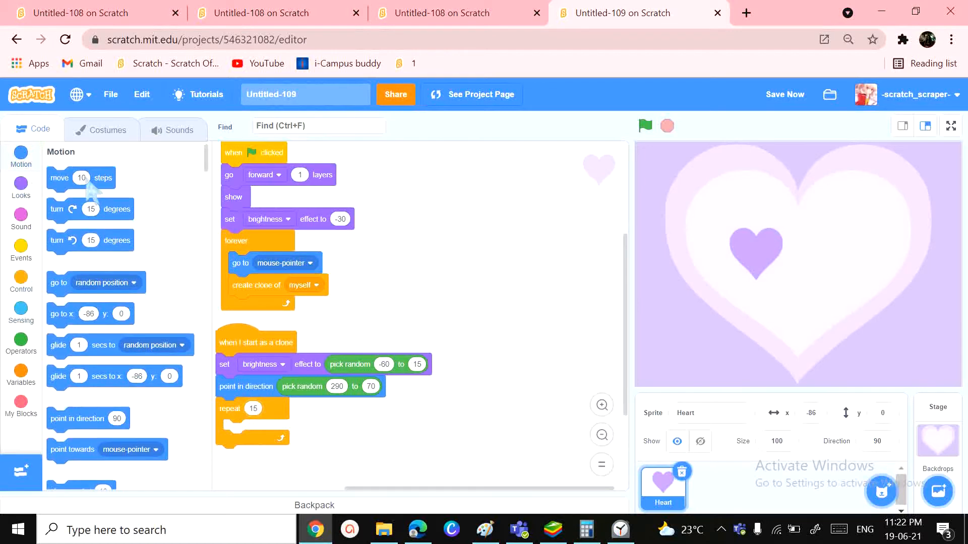
{"action": "left_click_drag", "start_coordinate": [80, 179], "coordinate": [180, 229]}
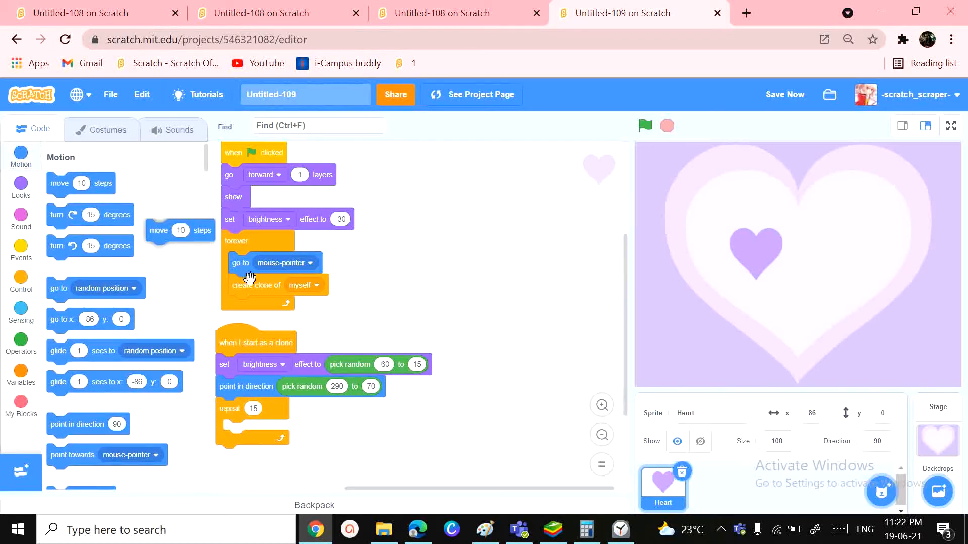
{"action": "left_click_drag", "start_coordinate": [179, 230], "coordinate": [256, 431]}
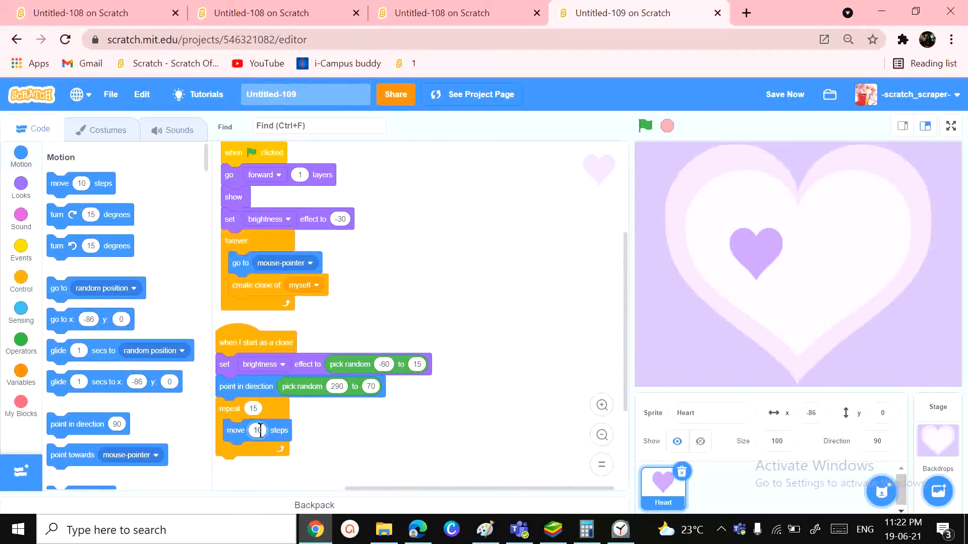
{"action": "type", "text": "4"}
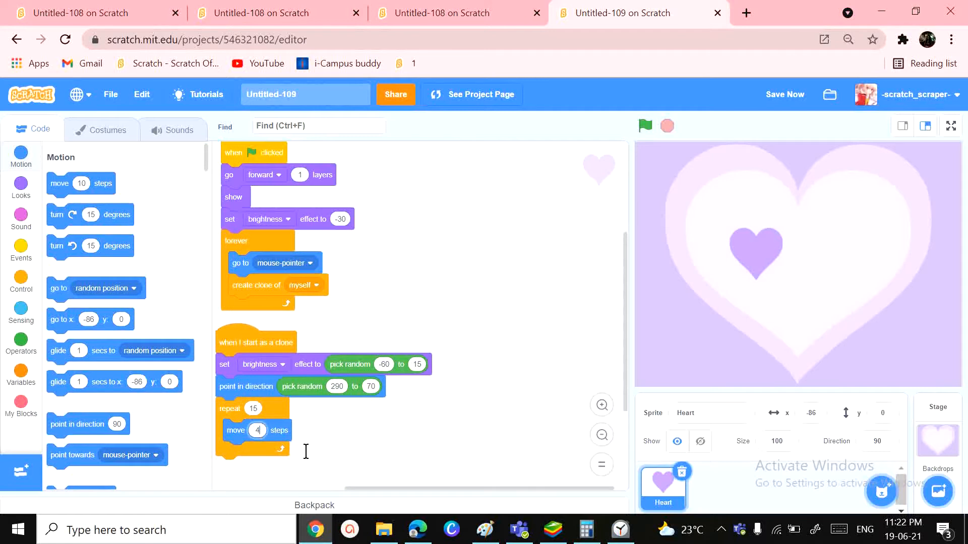
{"action": "mouse_move", "coordinate": [99, 174]}
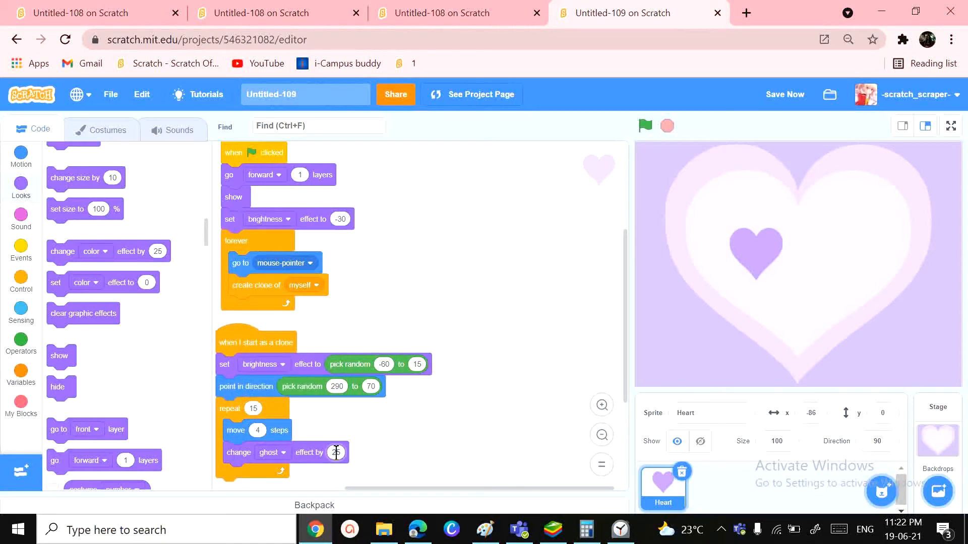
Step: Fade the ghost effect inside the loop and delete the clone after it finishes
{"action": "left_click", "coordinate": [645, 125]}
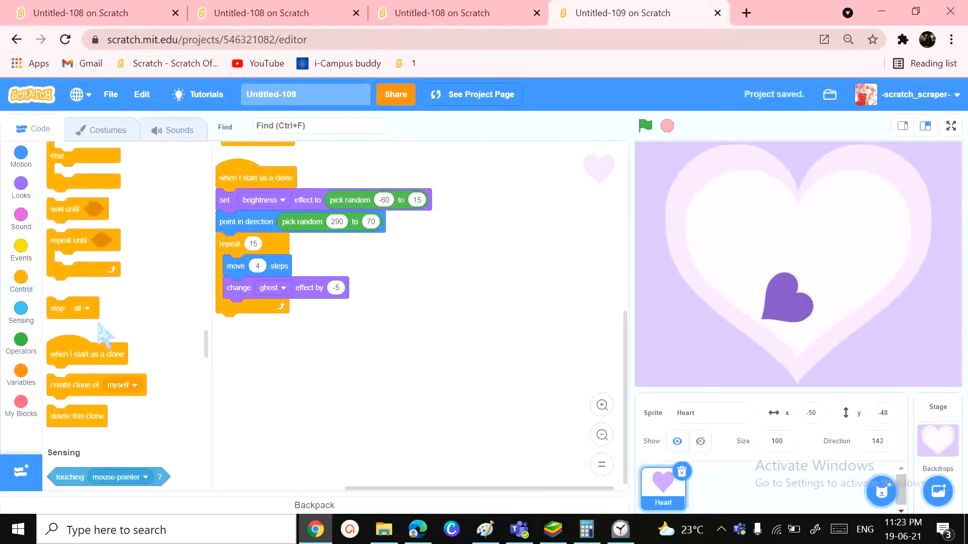
{"action": "left_click_drag", "start_coordinate": [77, 417], "coordinate": [246, 325]}
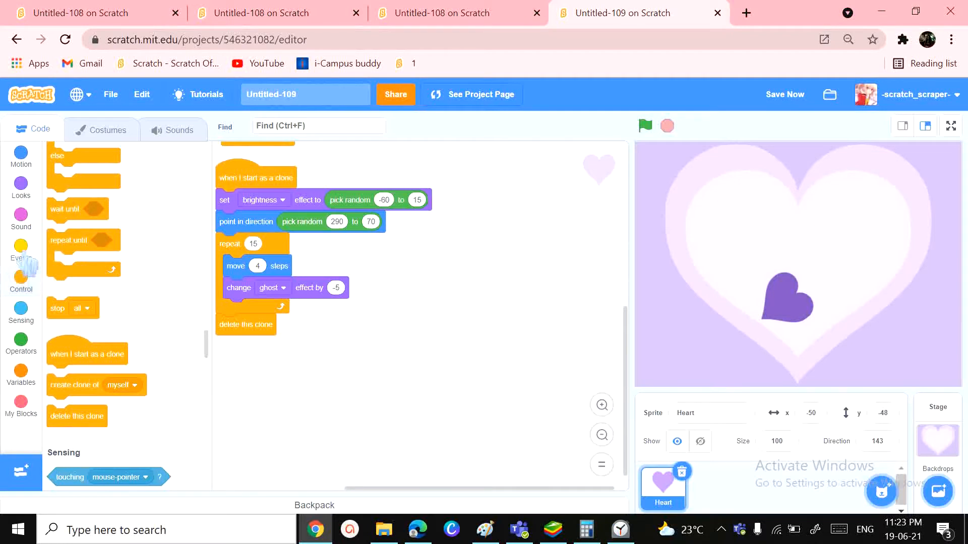
{"action": "scroll", "scroll_direction": "down", "scroll_amount": 3}
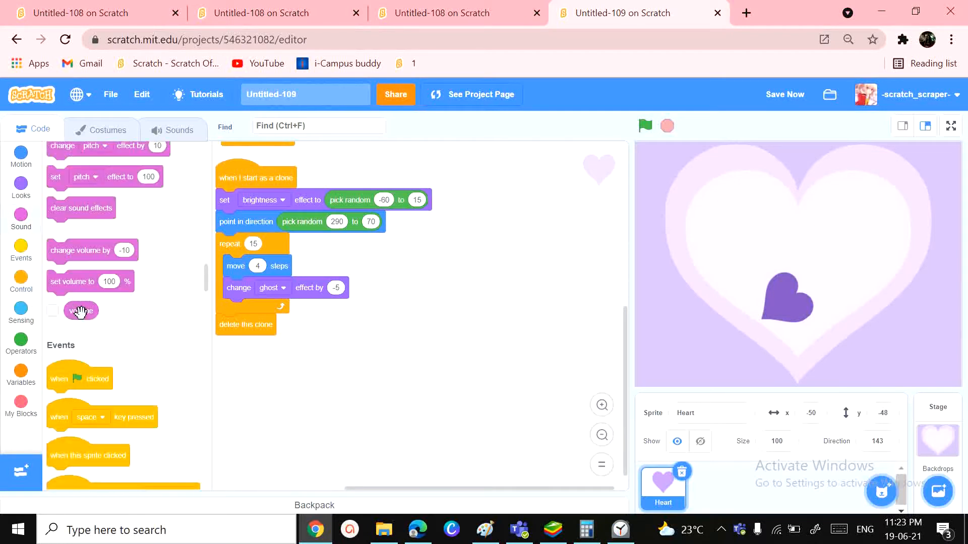
{"action": "scroll", "scroll_direction": "down", "scroll_amount": 3}
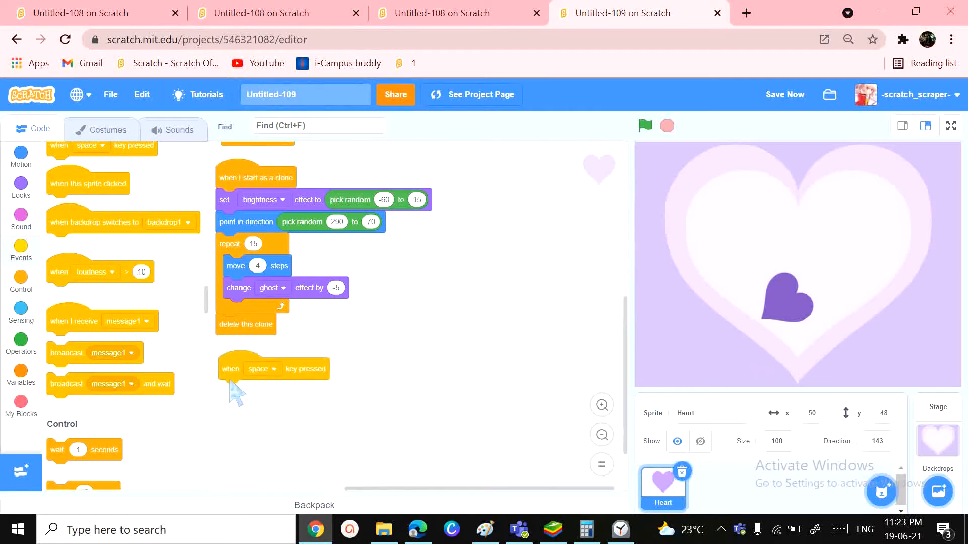
Step: Add a when space key pressed script that hides the heart
{"action": "left_click", "coordinate": [21, 185]}
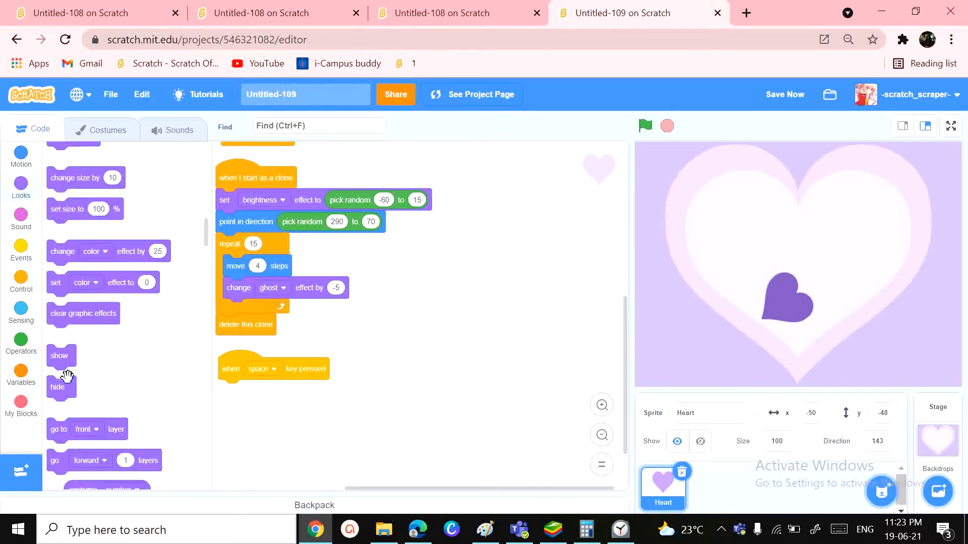
{"action": "left_click_drag", "start_coordinate": [57, 387], "coordinate": [193, 408]}
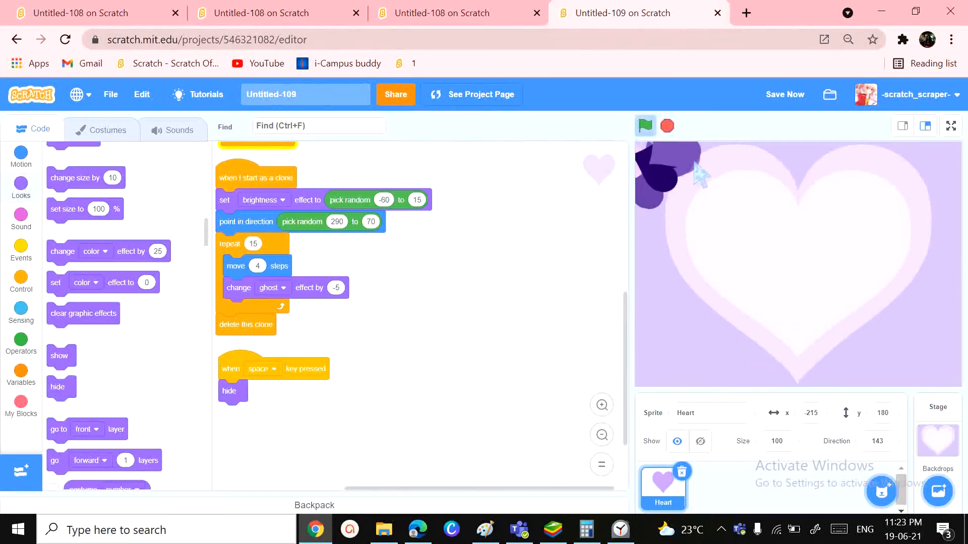
Step: Change the direction range to start at -290, test the trail, and set the Heart sprite size to 30
{"action": "left_click", "coordinate": [645, 125]}
{"action": "type", "text": "-290"}
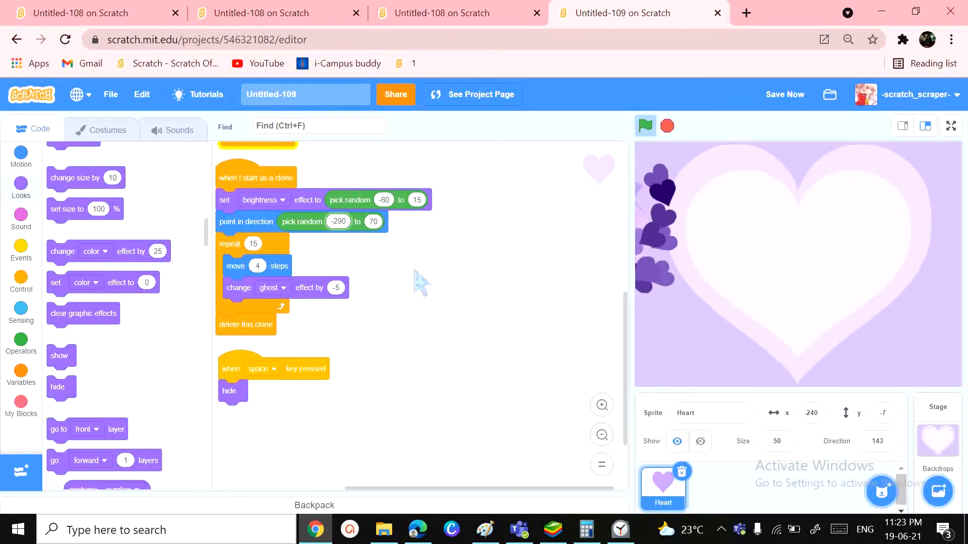
{"action": "left_click", "coordinate": [645, 125]}
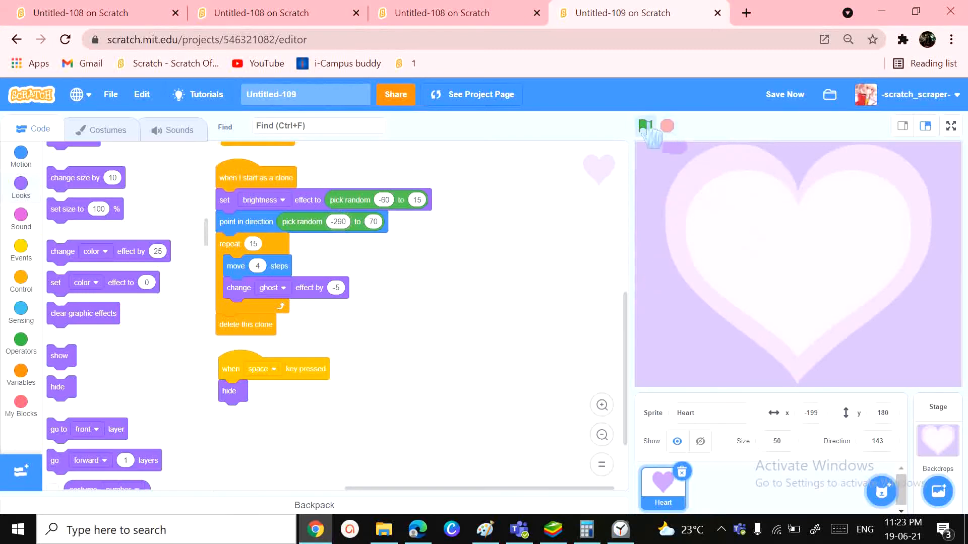
{"action": "left_click", "coordinate": [645, 125]}
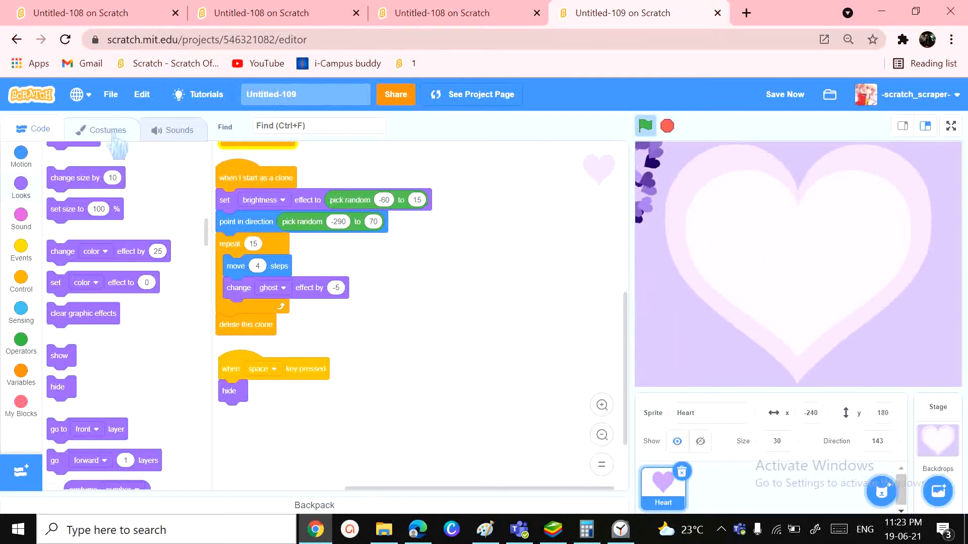
Step: Draw several small filled lavender circles around the heart in the Heart costume
{"action": "left_click", "coordinate": [104, 129]}
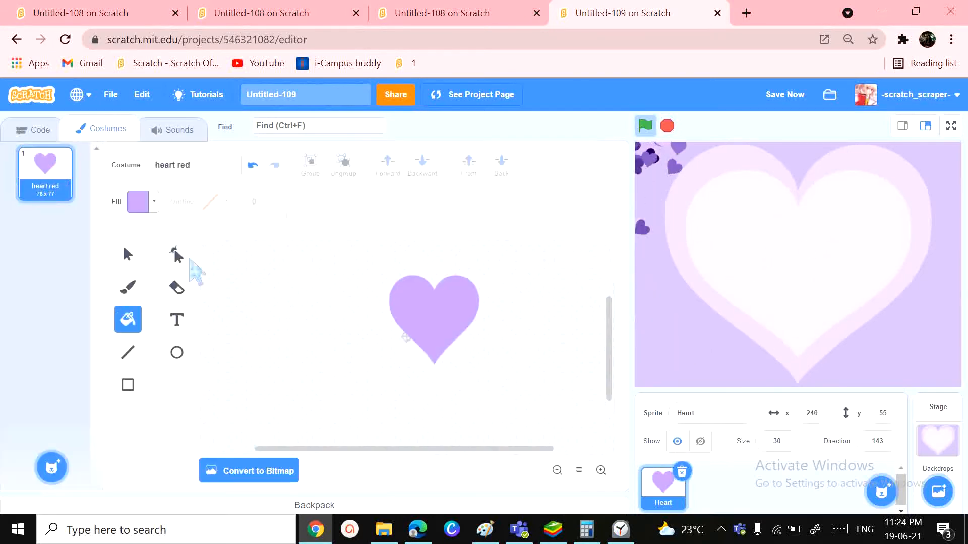
{"action": "left_click", "coordinate": [176, 353]}
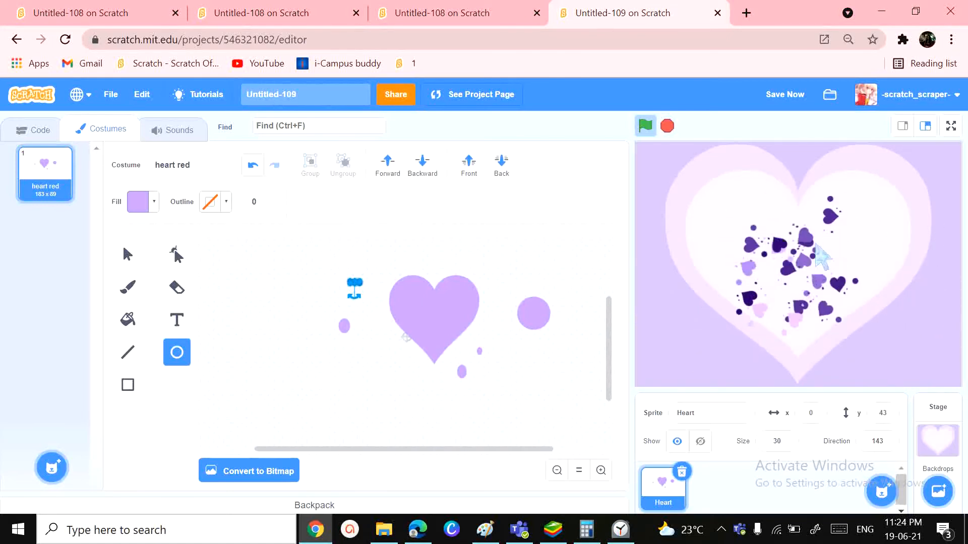
Step: Run the dotted heart trail fullscreen, then show the ocean project and leave its fullscreen view
{"action": "left_click", "coordinate": [645, 125]}
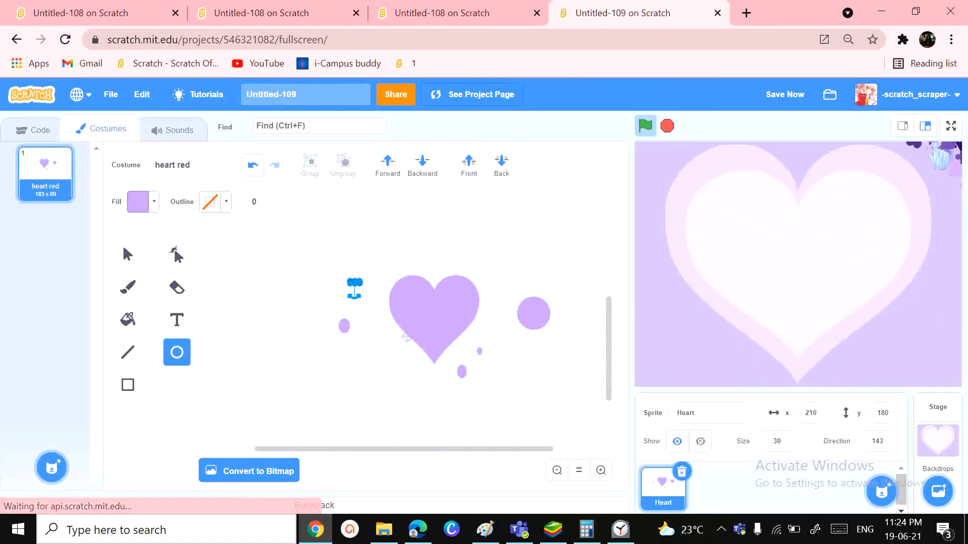
{"action": "left_click", "coordinate": [951, 126]}
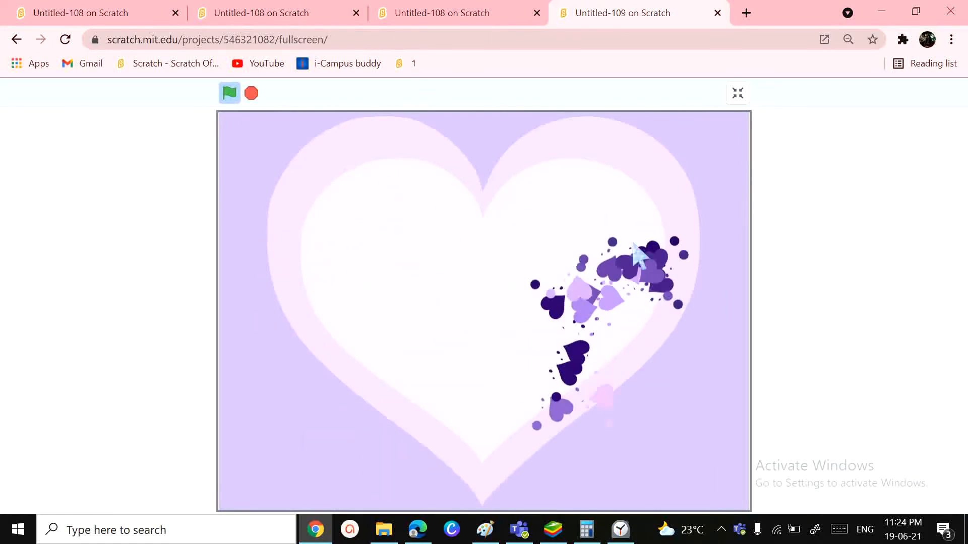
{"action": "left_click", "coordinate": [261, 13]}
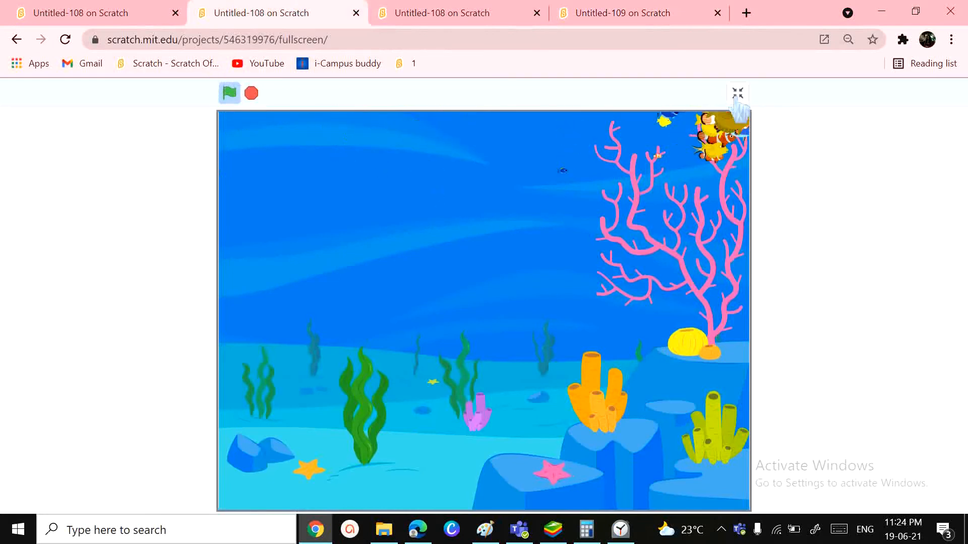
{"action": "left_click", "coordinate": [737, 91]}
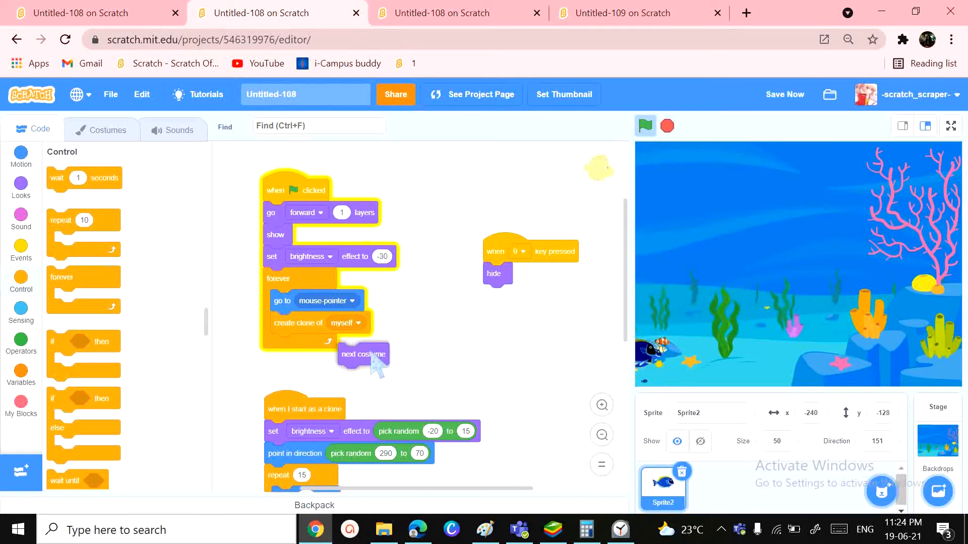
Step: Add a 'next costume' block after 'create clone of myself' in the ocean sprite's forever loop
{"action": "left_click_drag", "start_coordinate": [363, 354], "coordinate": [446, 351]}
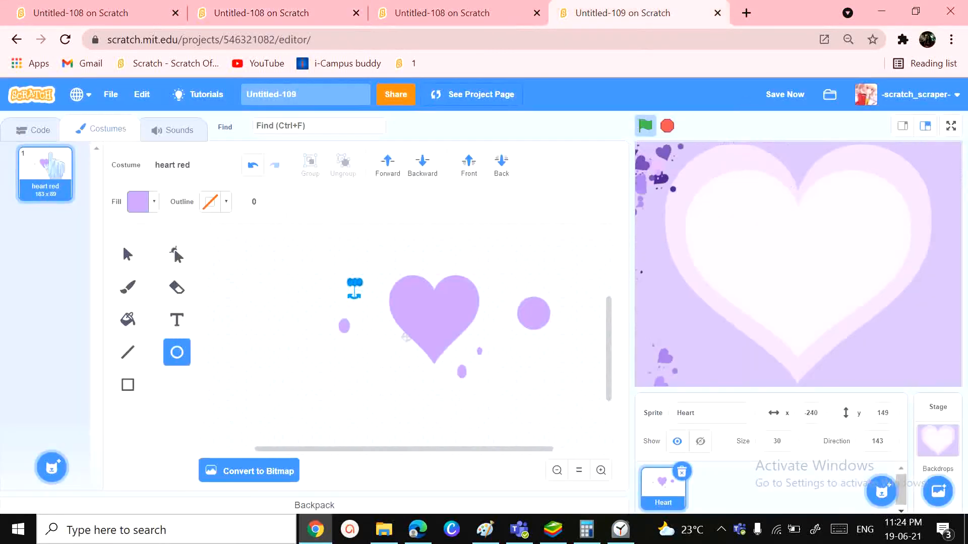
{"action": "left_click", "coordinate": [39, 129]}
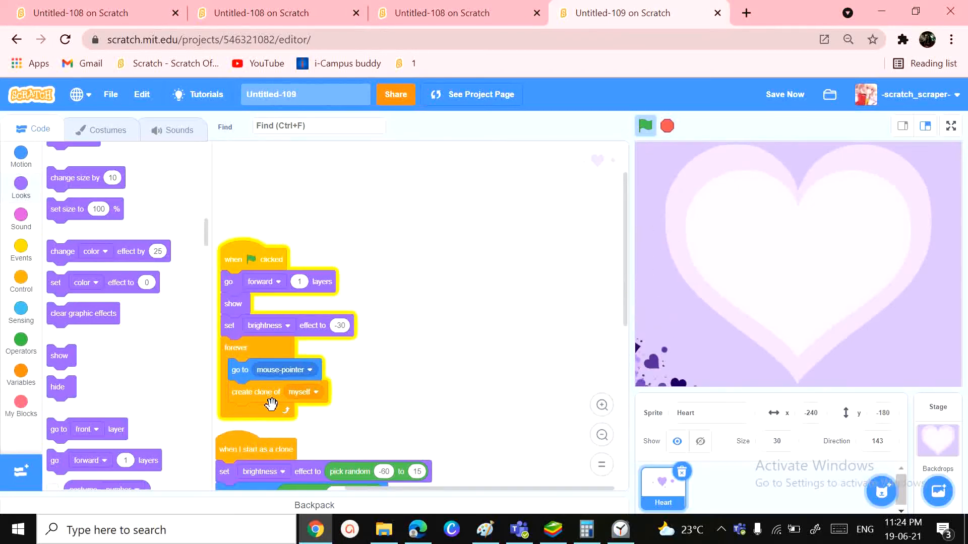
{"action": "left_click", "coordinate": [263, 13]}
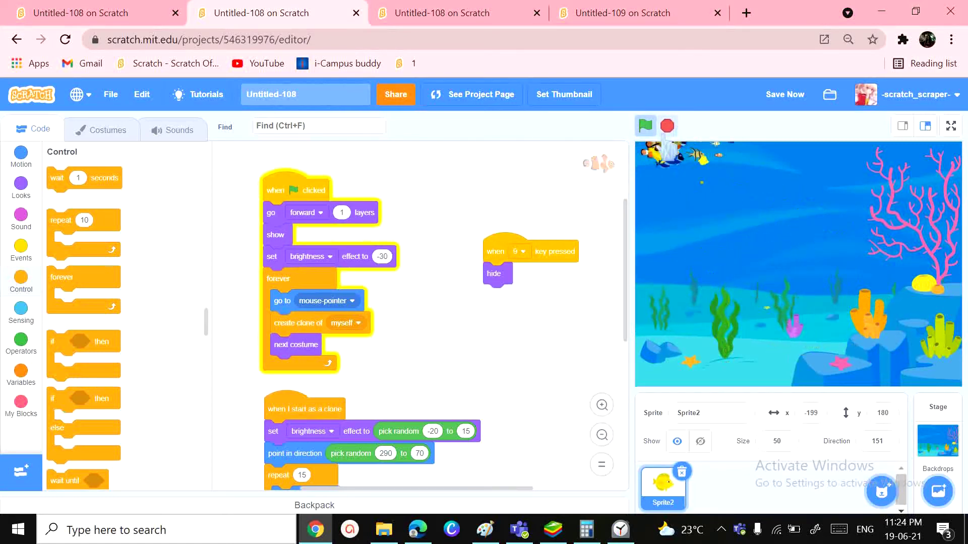
Step: Run the star trail project, then start the heart trail project fullscreen
{"action": "left_click", "coordinate": [952, 126]}
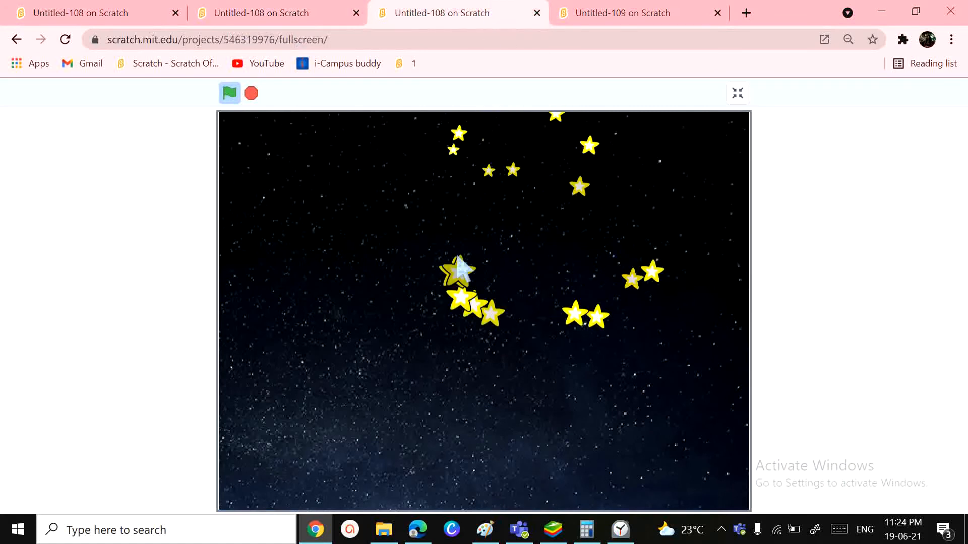
{"action": "left_click", "coordinate": [623, 13]}
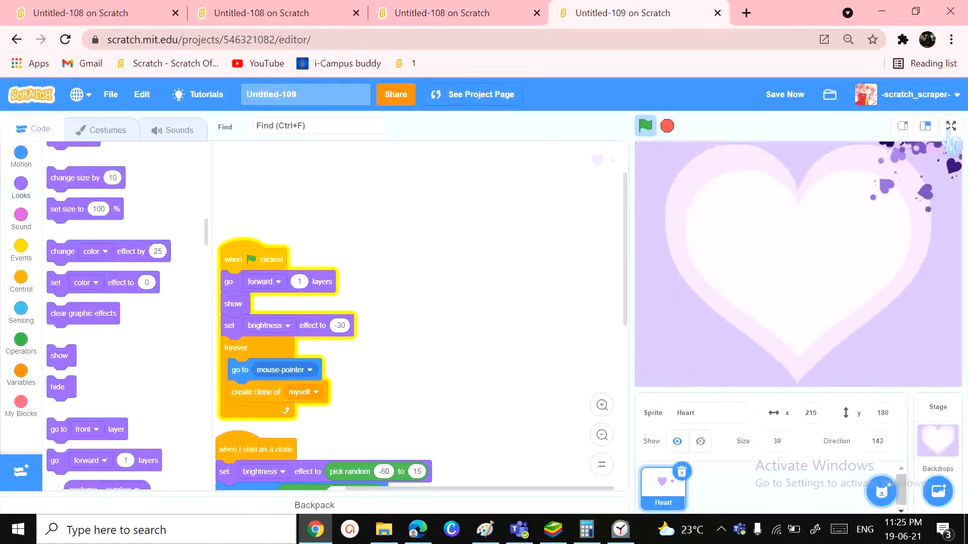
{"action": "left_click", "coordinate": [950, 125]}
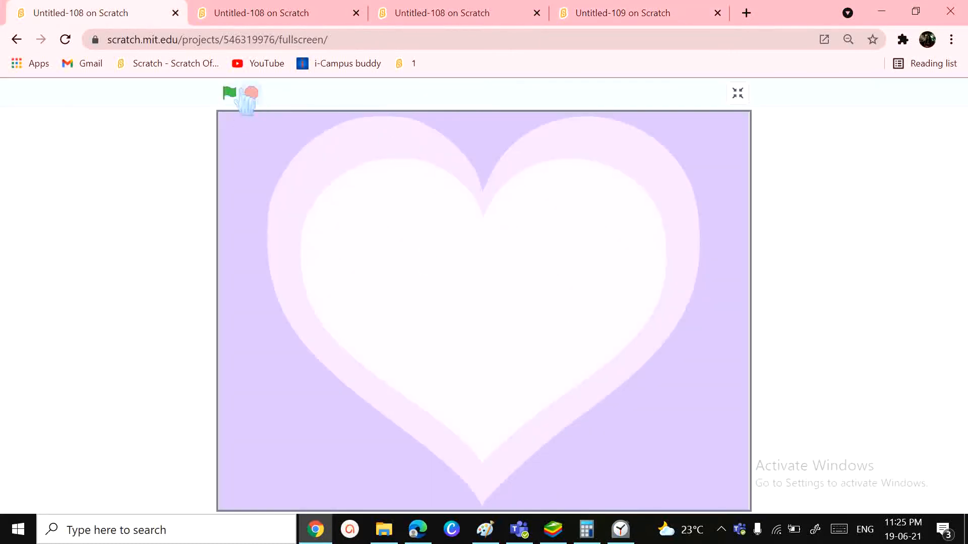
{"action": "left_click", "coordinate": [230, 93]}
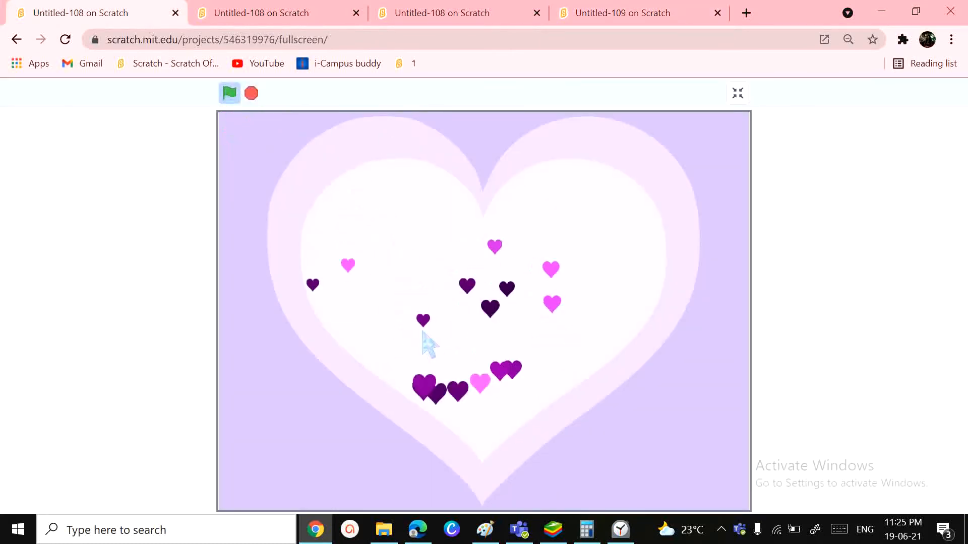
Step: Run the ocean project fullscreen and flip between the star, heart and ocean projects to compare
{"action": "left_click", "coordinate": [261, 13]}
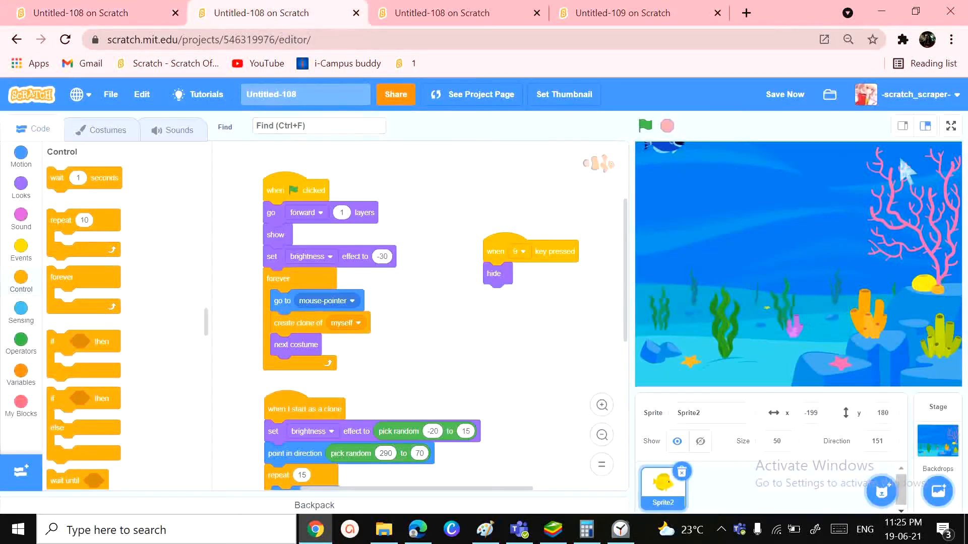
{"action": "left_click", "coordinate": [951, 125]}
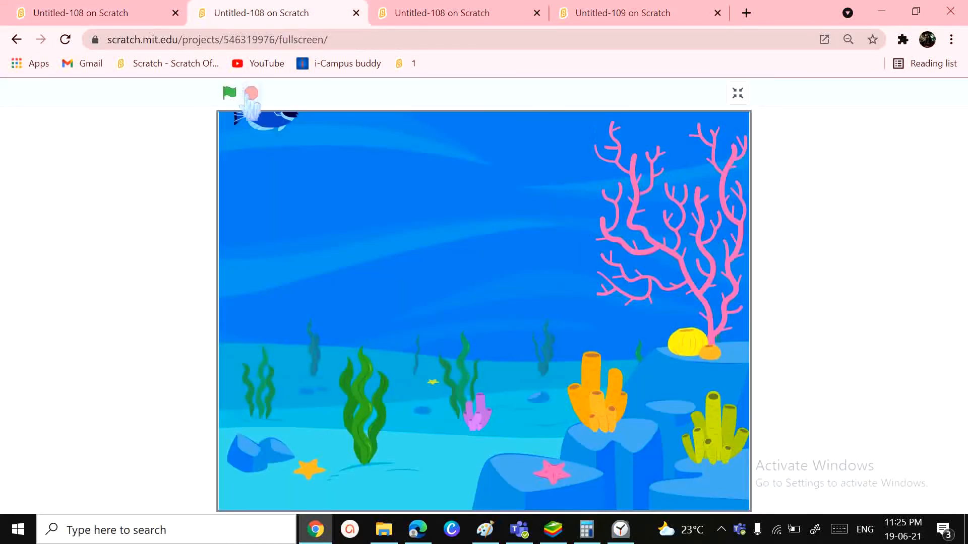
{"action": "left_click", "coordinate": [230, 93]}
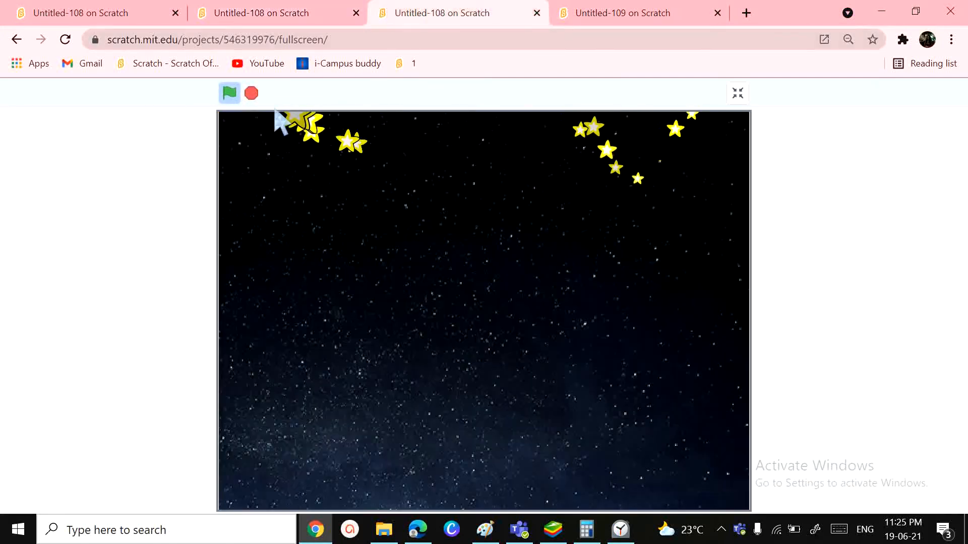
{"action": "left_click", "coordinate": [622, 13]}
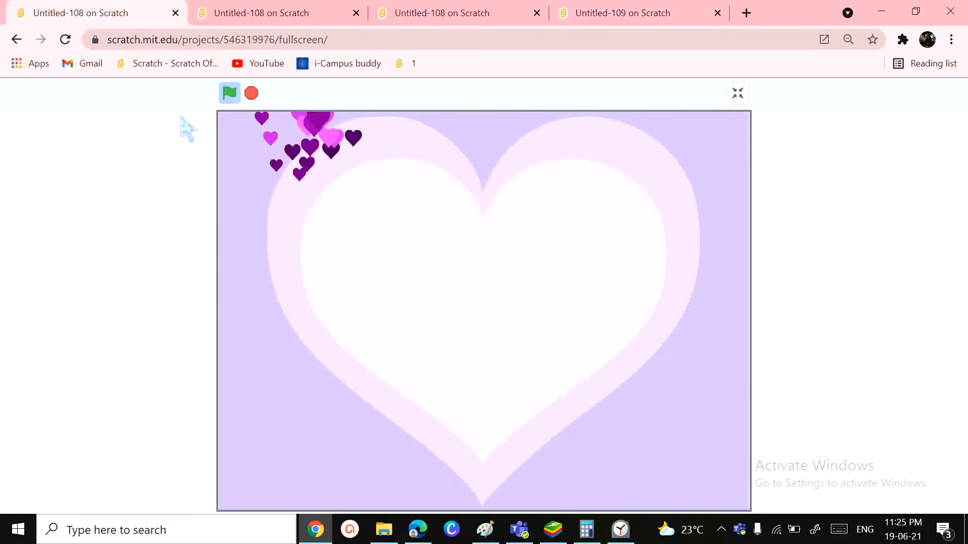
{"action": "left_click", "coordinate": [262, 13]}
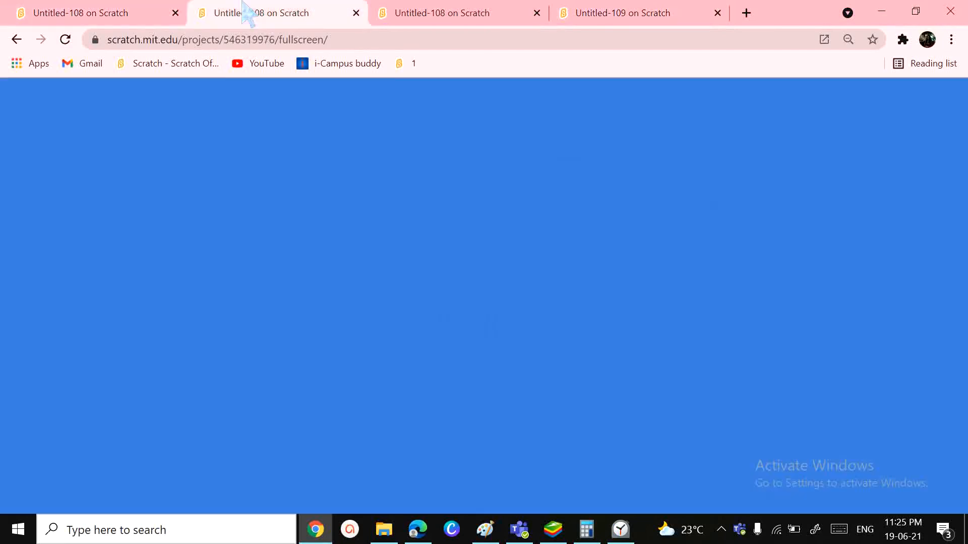